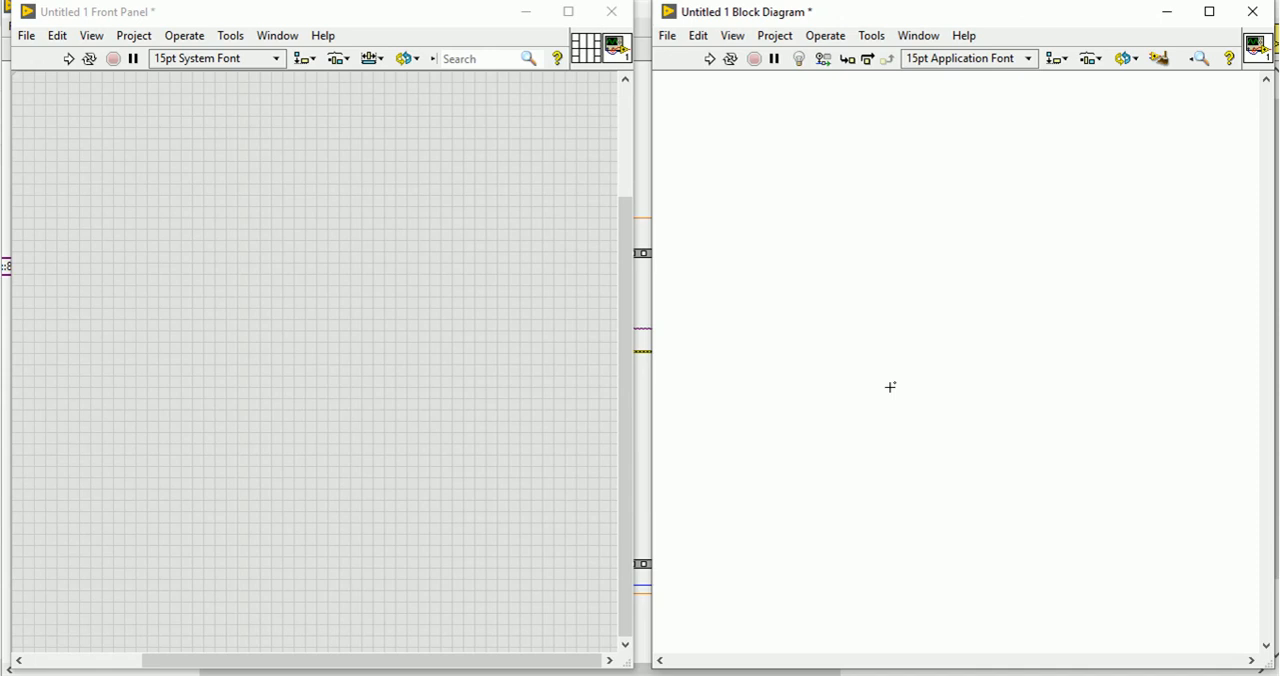
{"action": "mouse_move", "coordinate": [420, 276]}
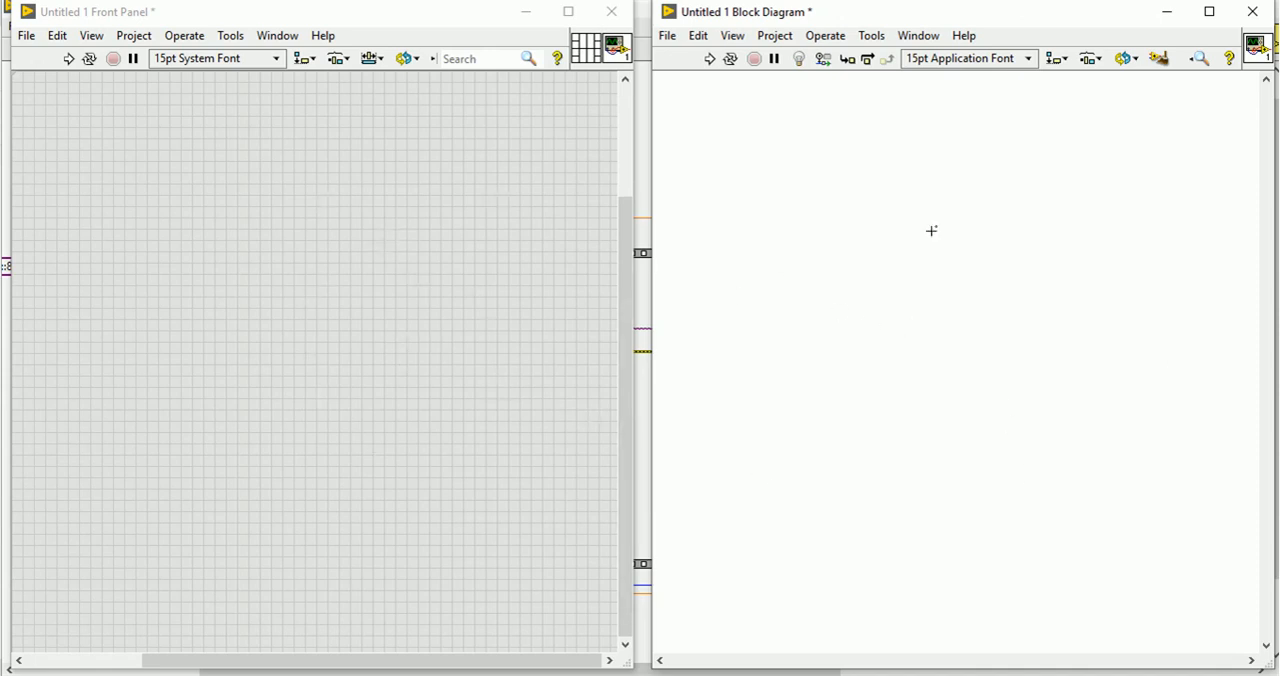
{"action": "mouse_move", "coordinate": [896, 254]}
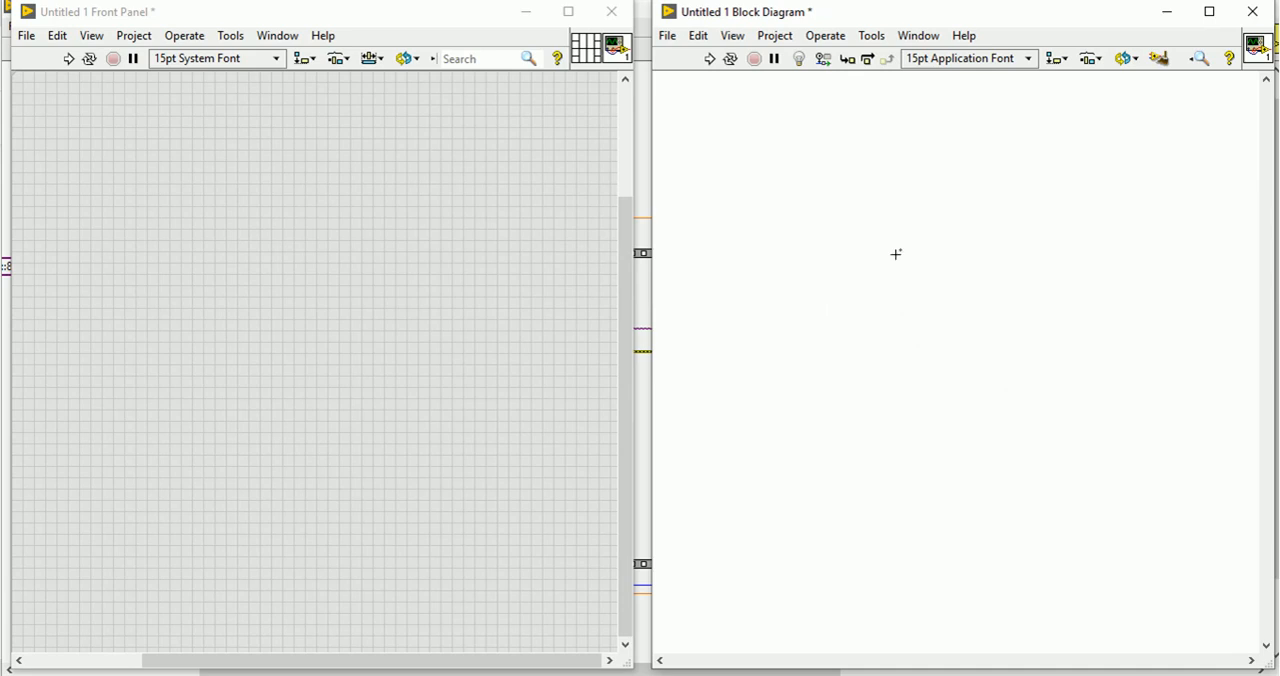
{"action": "mouse_move", "coordinate": [772, 250]}
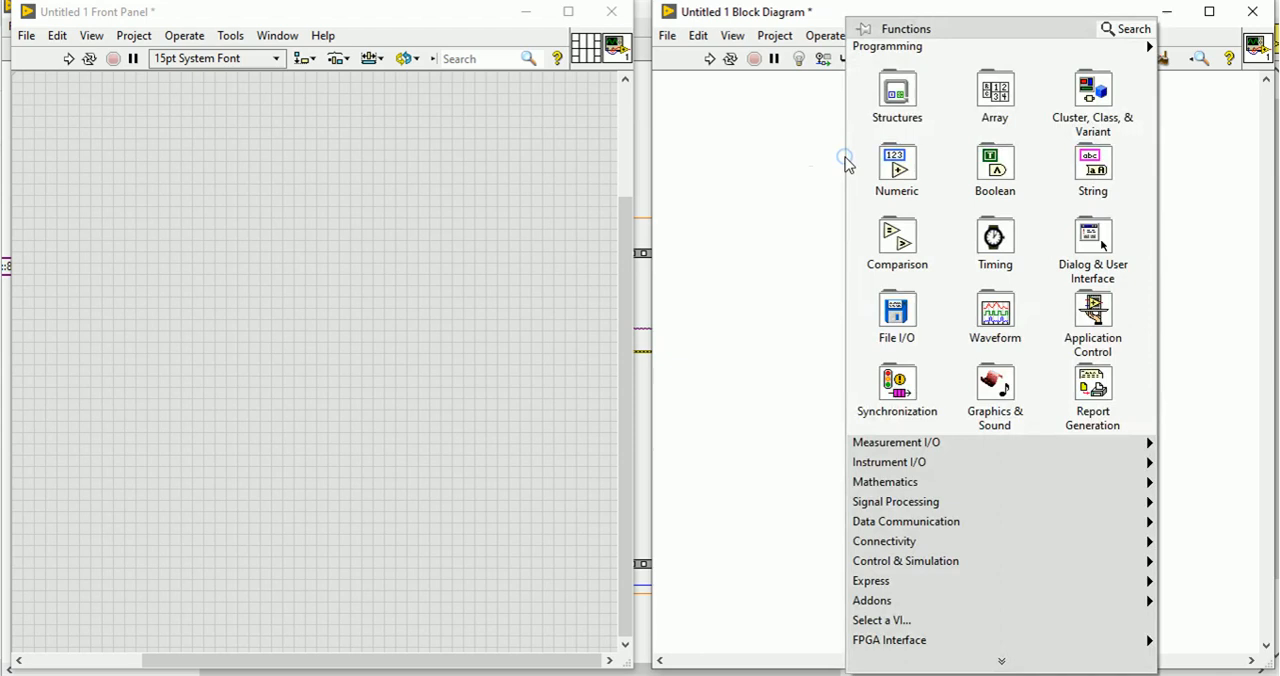
Place an empty Formula Node from the Structures palette onto the block diagram.
{"action": "left_click", "coordinate": [896, 96]}
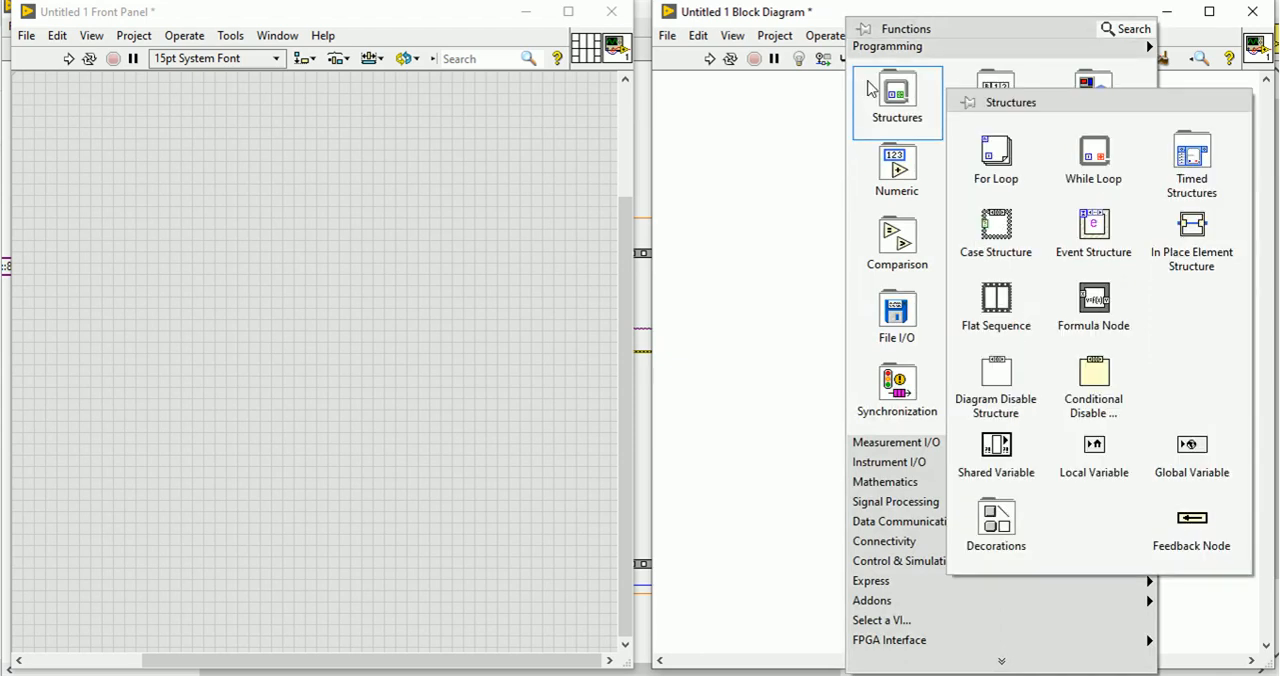
{"action": "mouse_move", "coordinate": [1092, 236]}
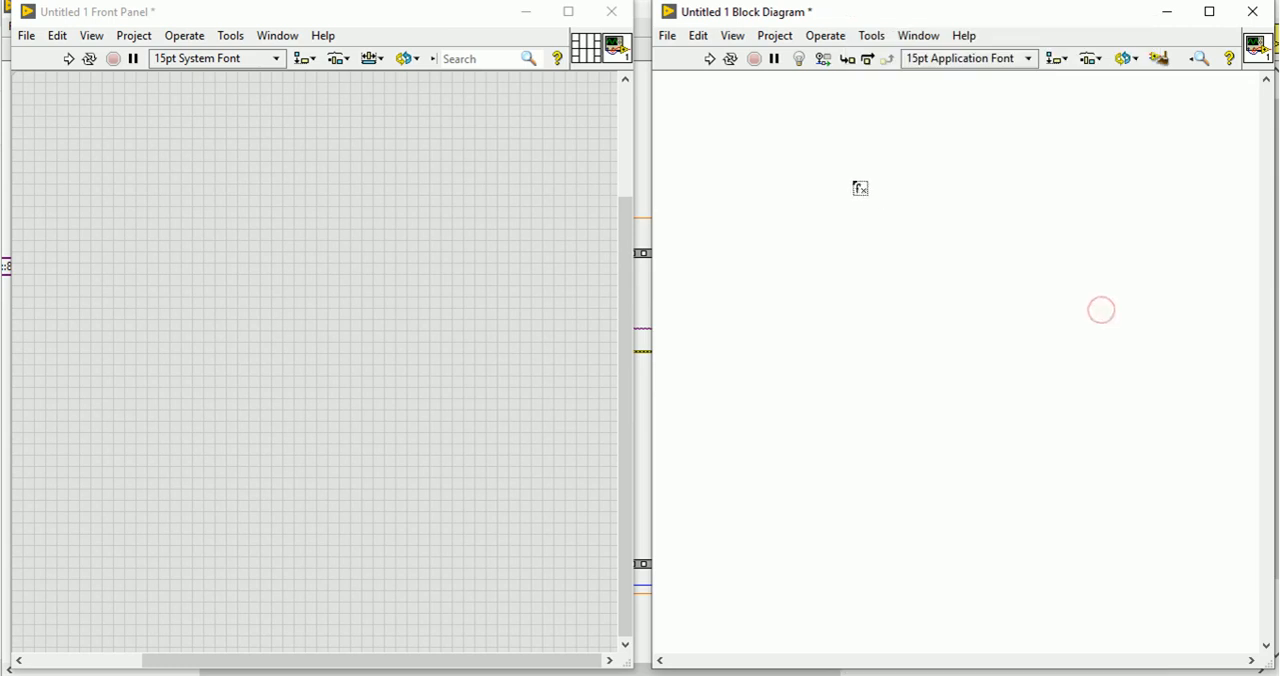
{"action": "left_click_drag", "start_coordinate": [860, 188], "coordinate": [1140, 408]}
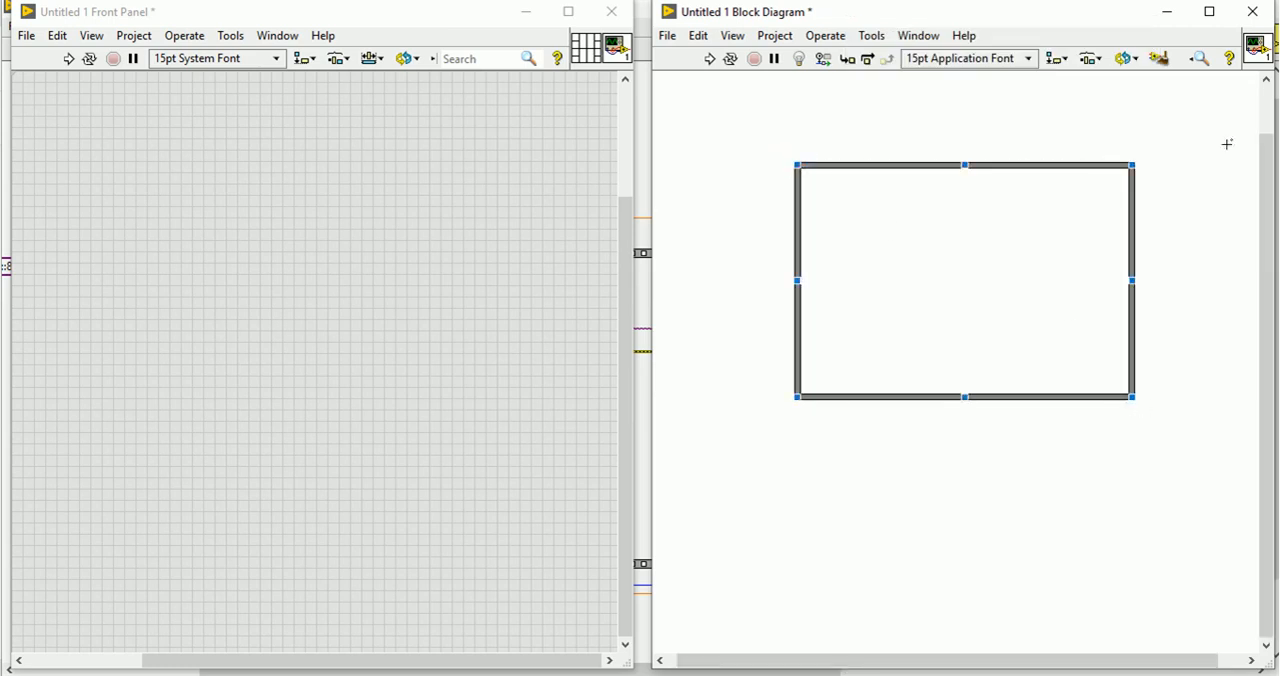
{"action": "mouse_move", "coordinate": [1070, 196]}
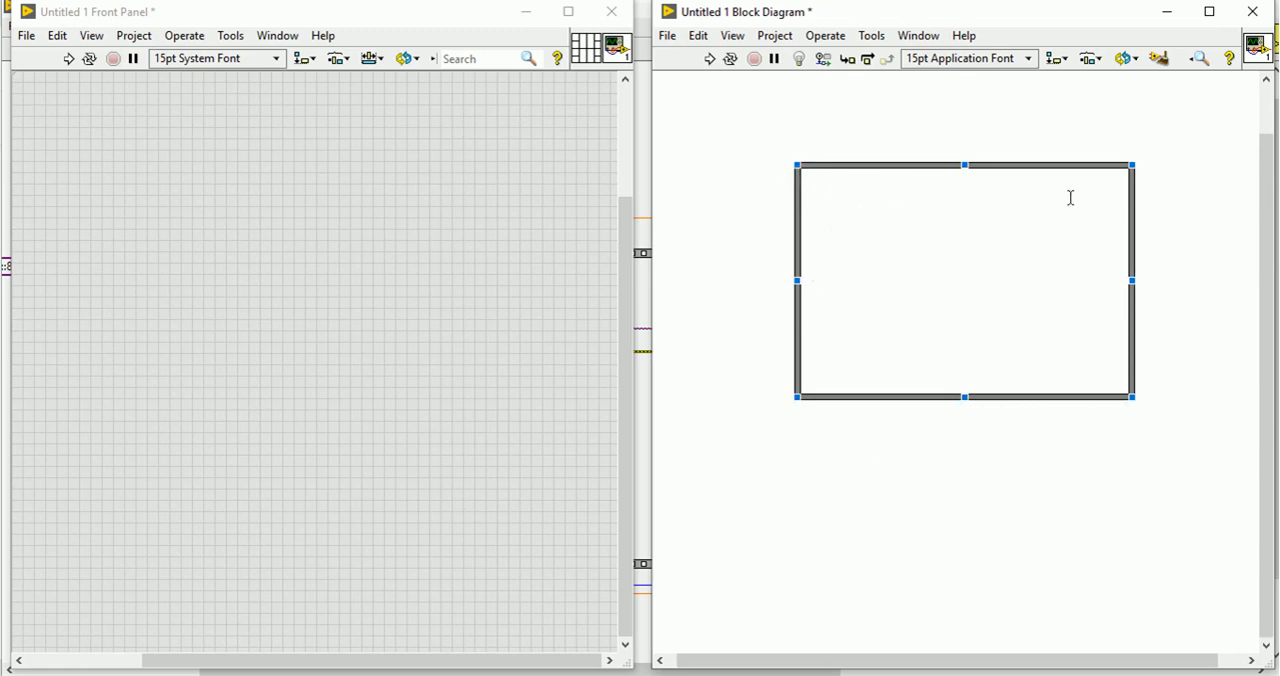
{"action": "mouse_move", "coordinate": [1026, 204]}
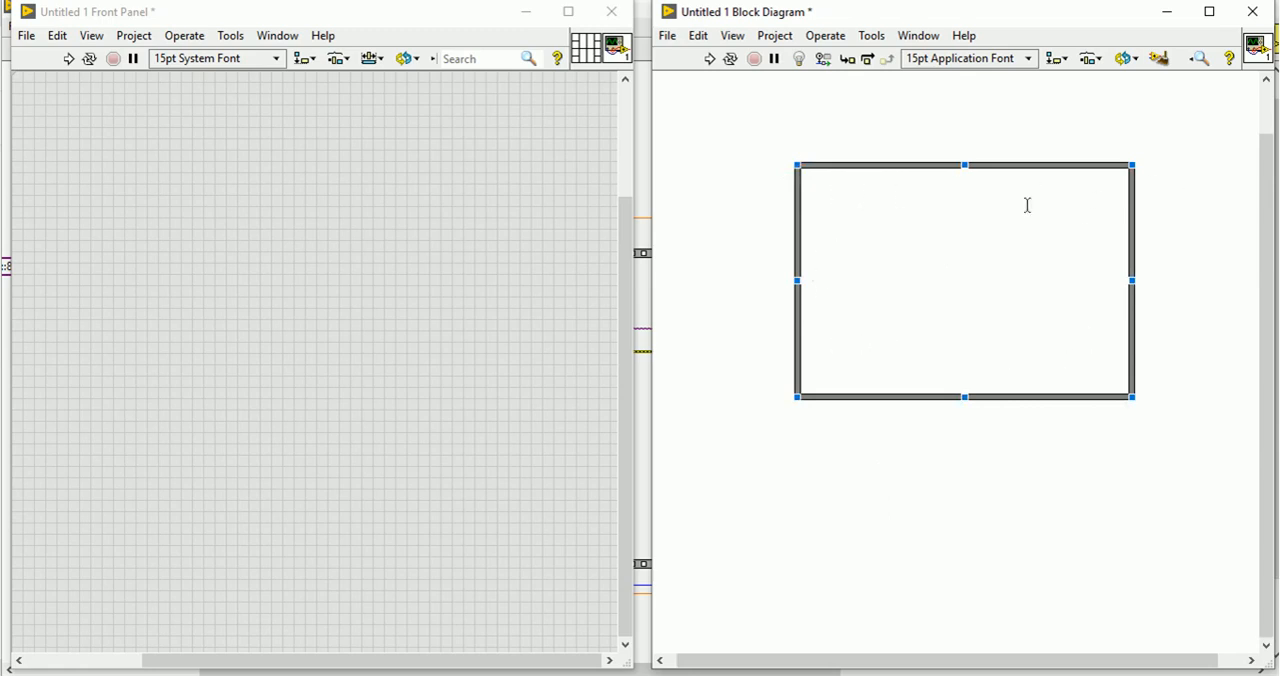
{"action": "mouse_move", "coordinate": [894, 330]}
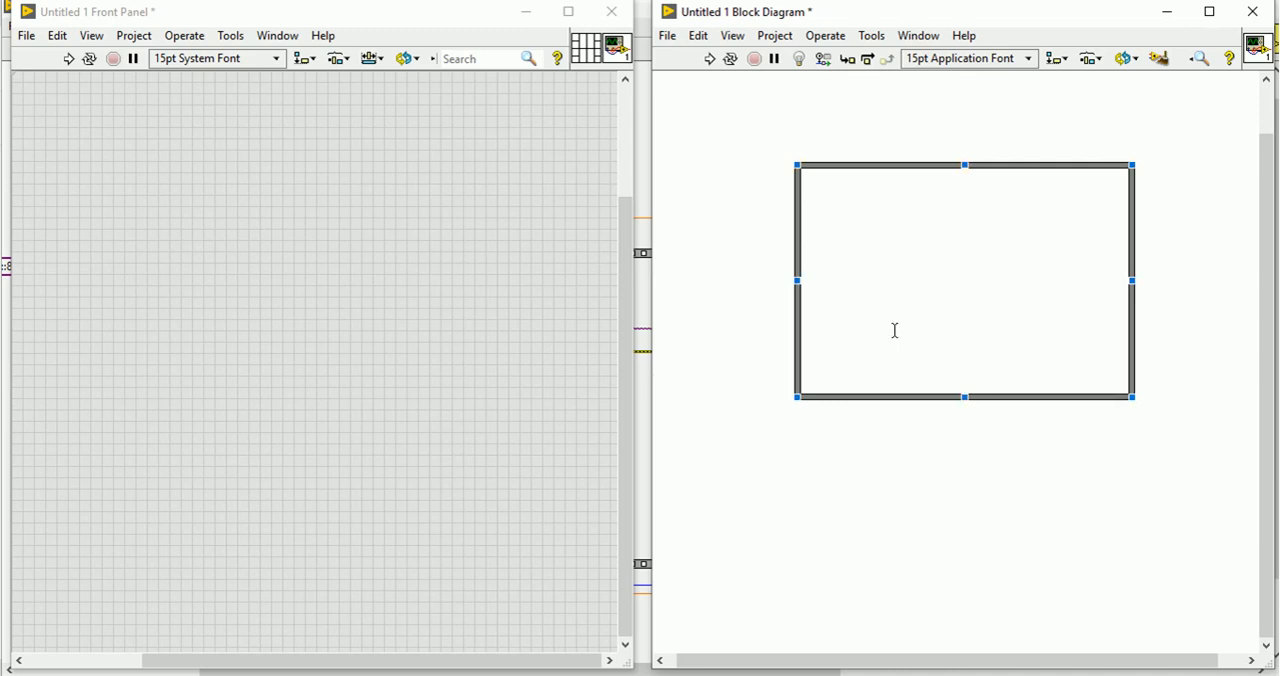
{"action": "mouse_move", "coordinate": [824, 236]}
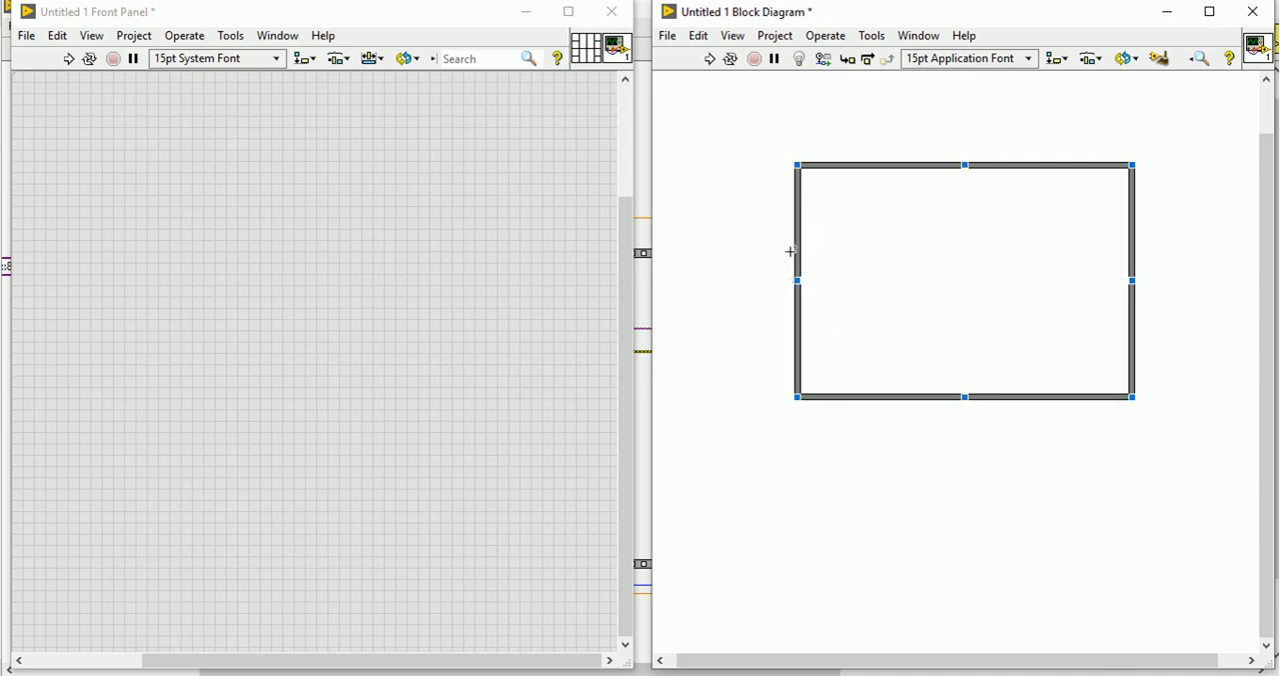
Add an input terminal on the Formula Node's left edge.
{"action": "right_click", "coordinate": [796, 250]}
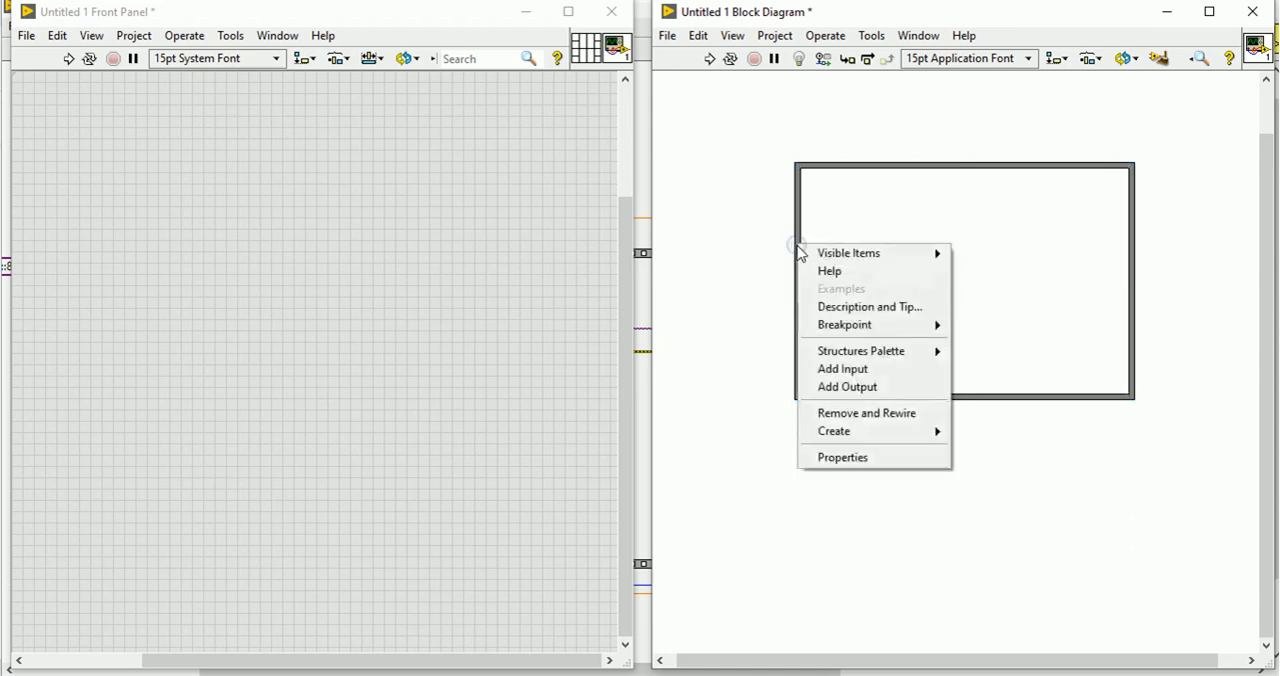
{"action": "left_click", "coordinate": [842, 368]}
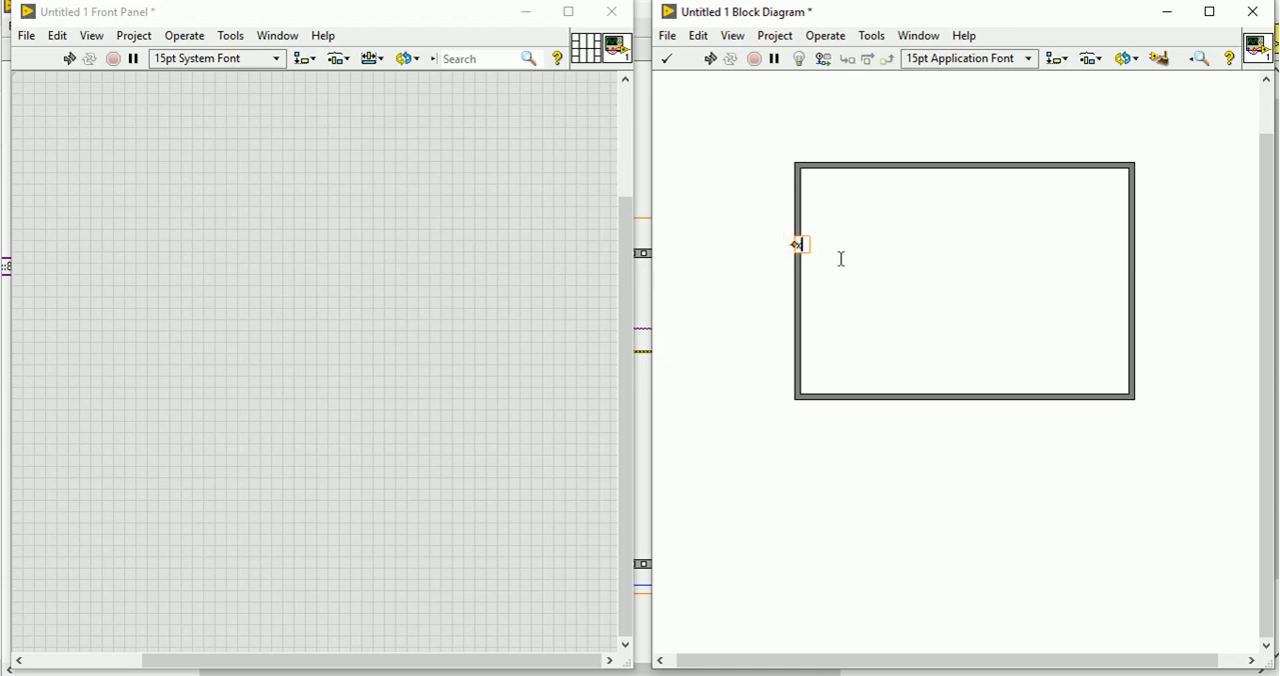
{"action": "mouse_move", "coordinate": [800, 296]}
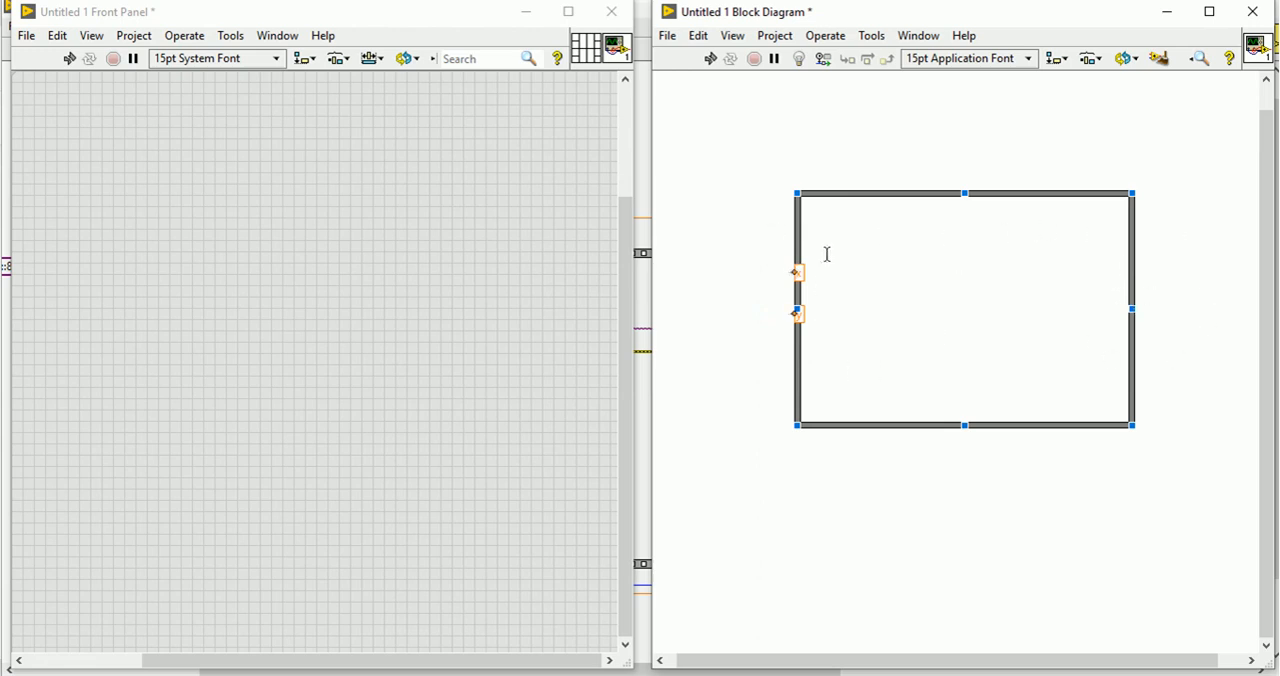
{"action": "mouse_move", "coordinate": [1156, 272]}
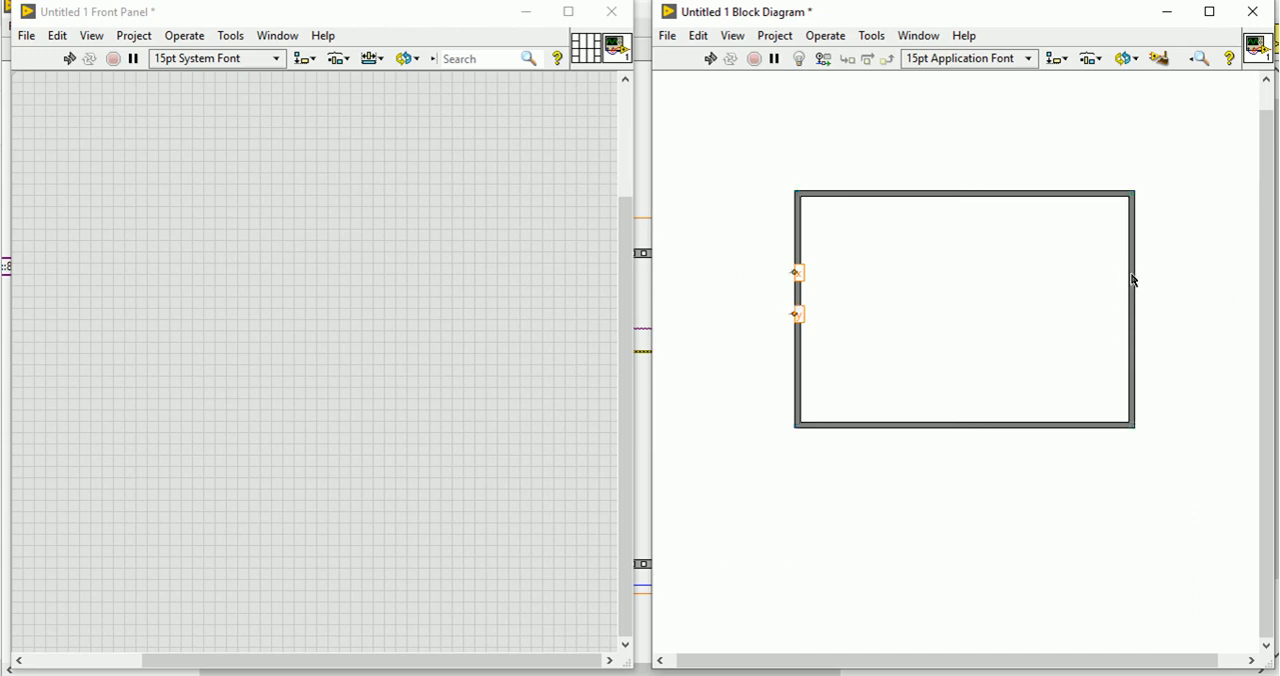
Add an output terminal on the Formula Node's right edge.
{"action": "right_click", "coordinate": [1132, 280]}
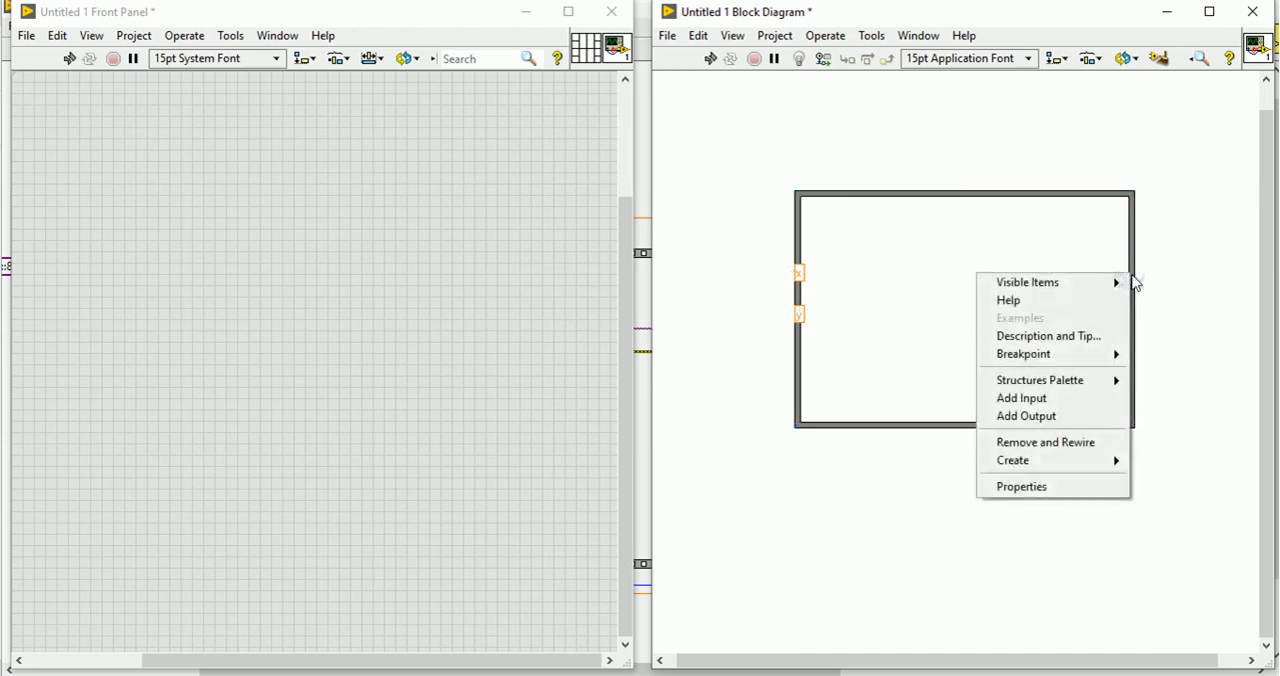
{"action": "left_click", "coordinate": [1024, 416]}
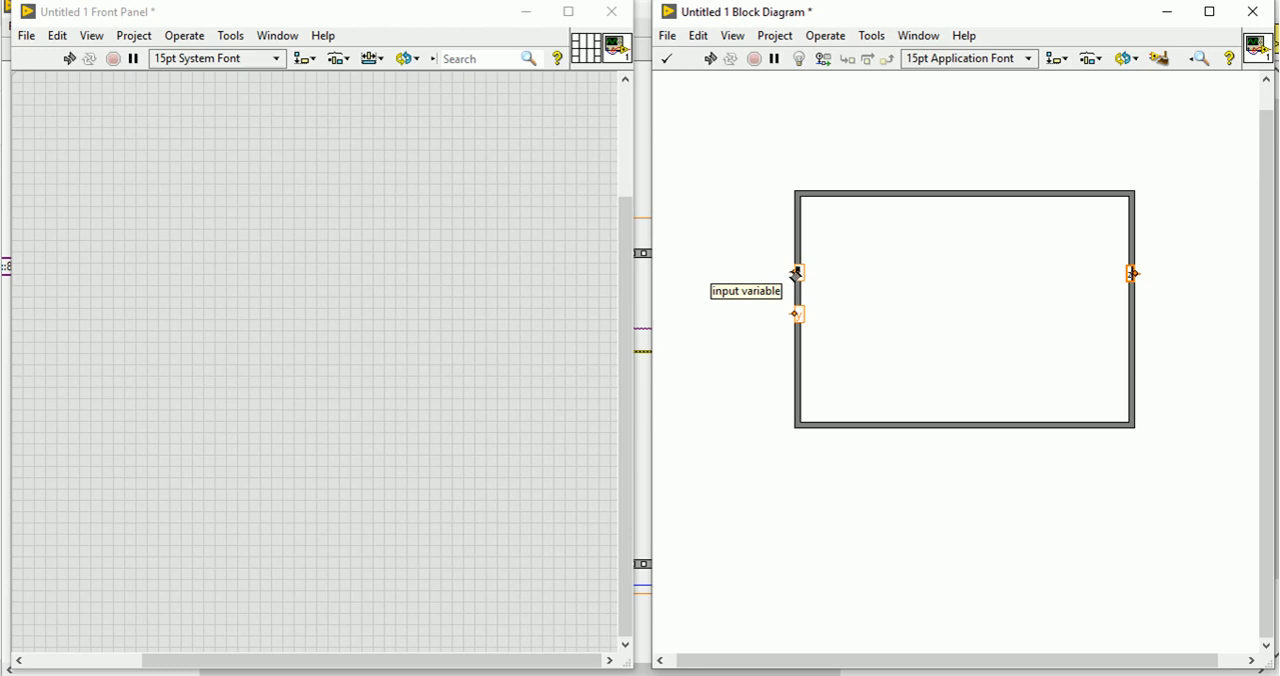
Create numeric controls for both input terminals and clean up the input variable 2 wire.
{"action": "right_click", "coordinate": [796, 274]}
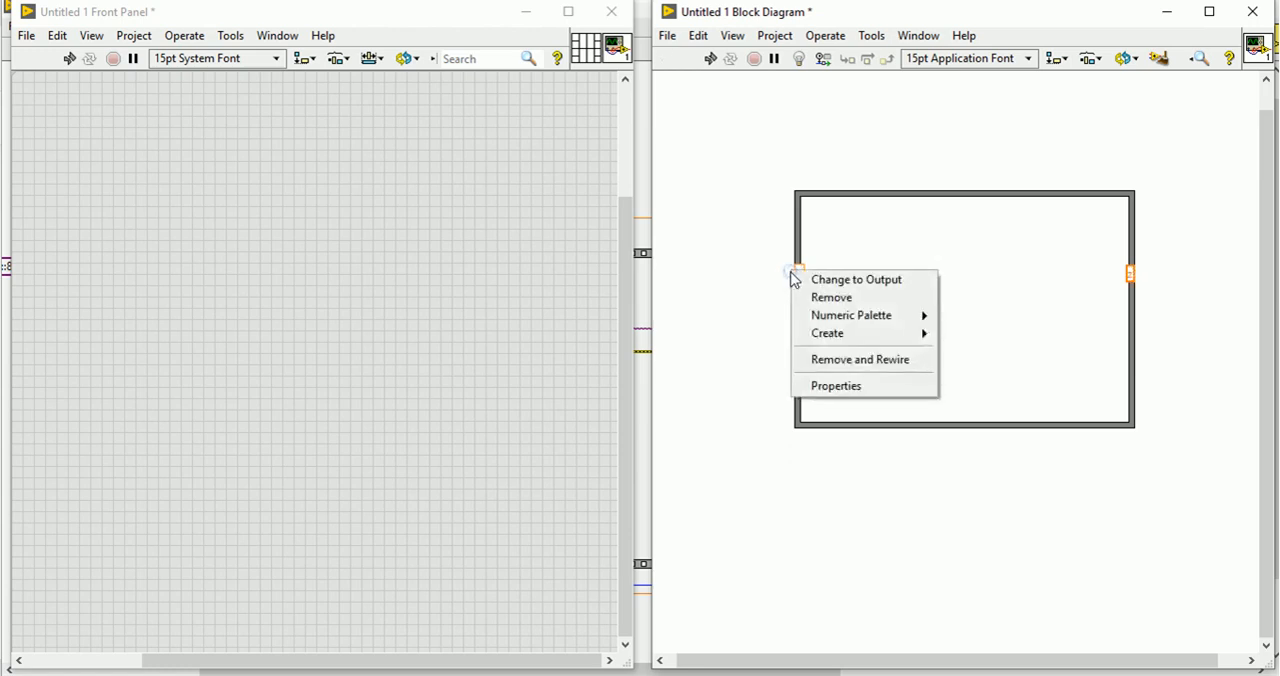
{"action": "mouse_move", "coordinate": [828, 332]}
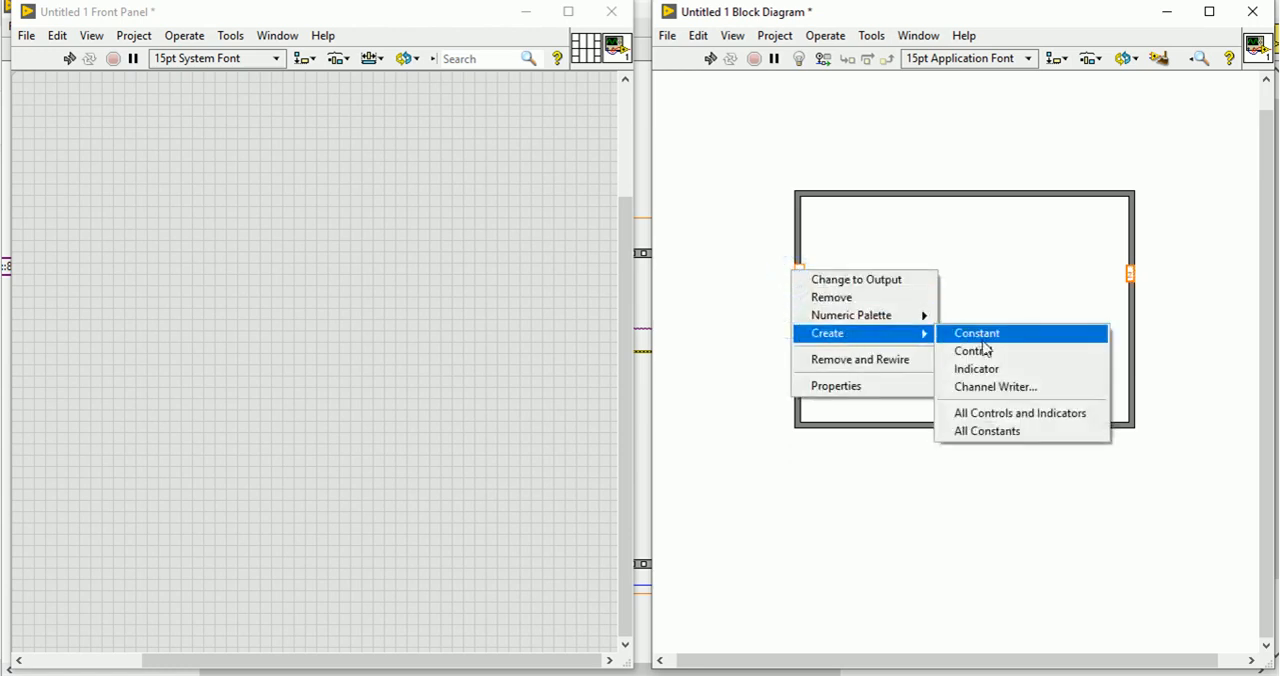
{"action": "left_click", "coordinate": [972, 350]}
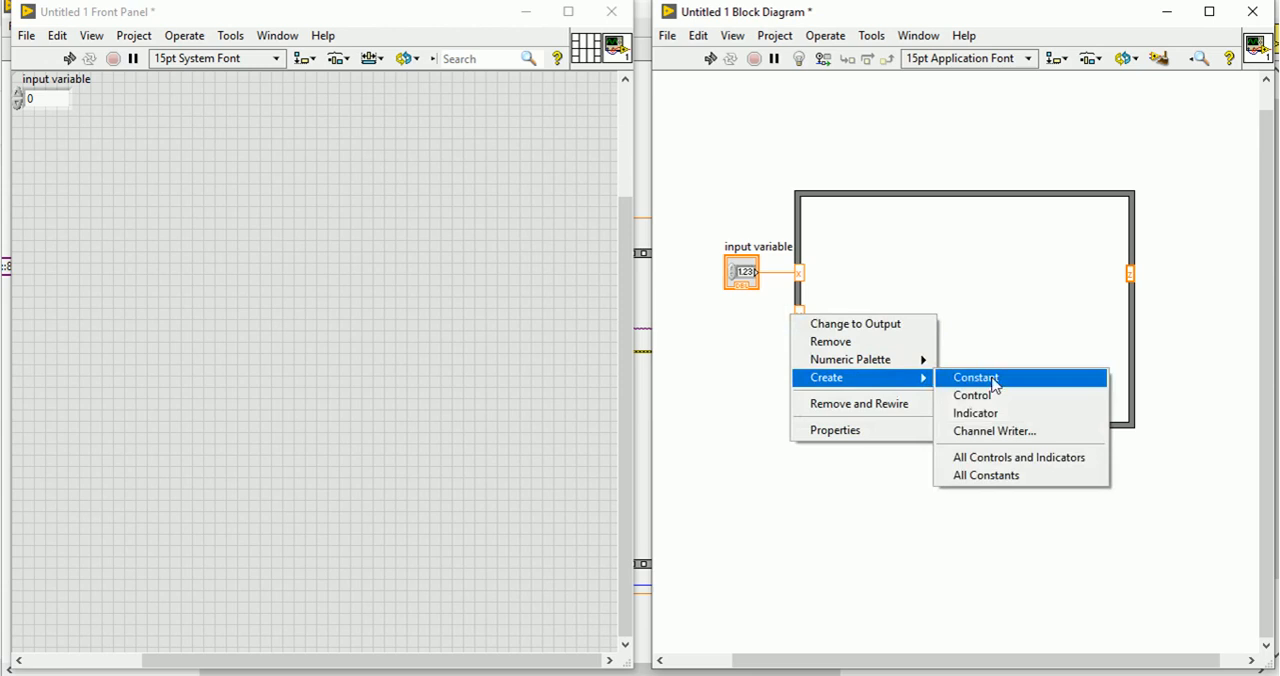
{"action": "left_click", "coordinate": [972, 394]}
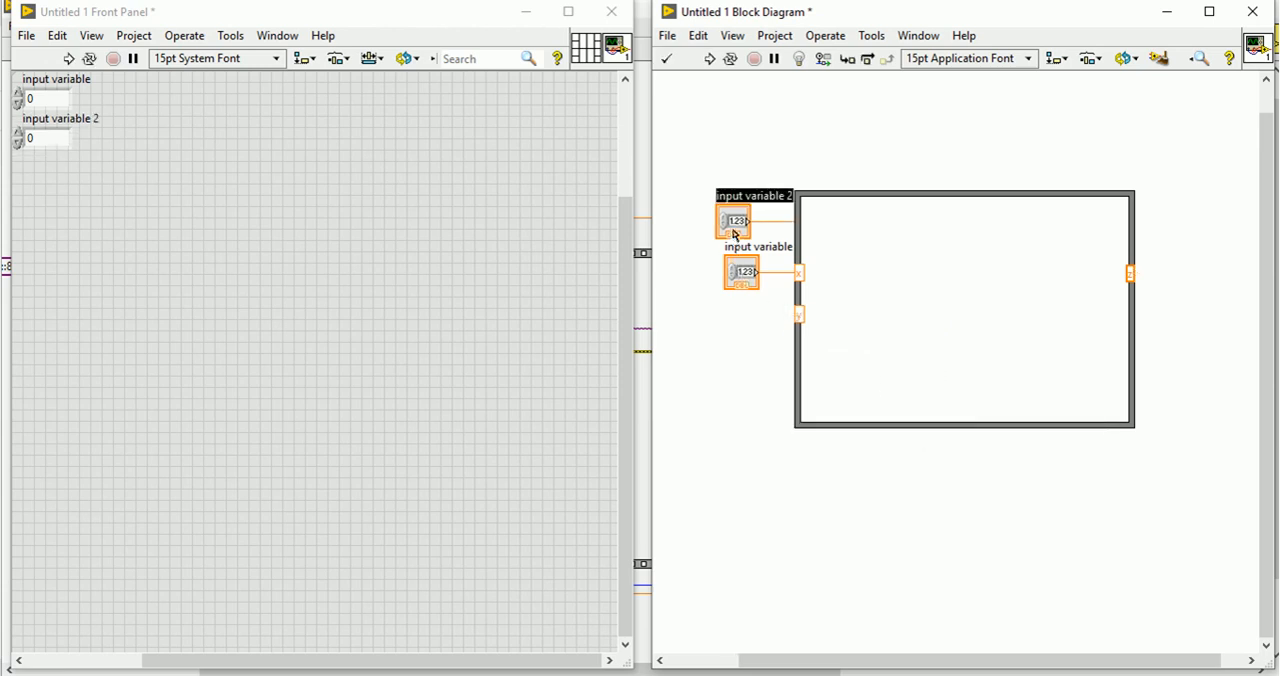
{"action": "right_click", "coordinate": [732, 220]}
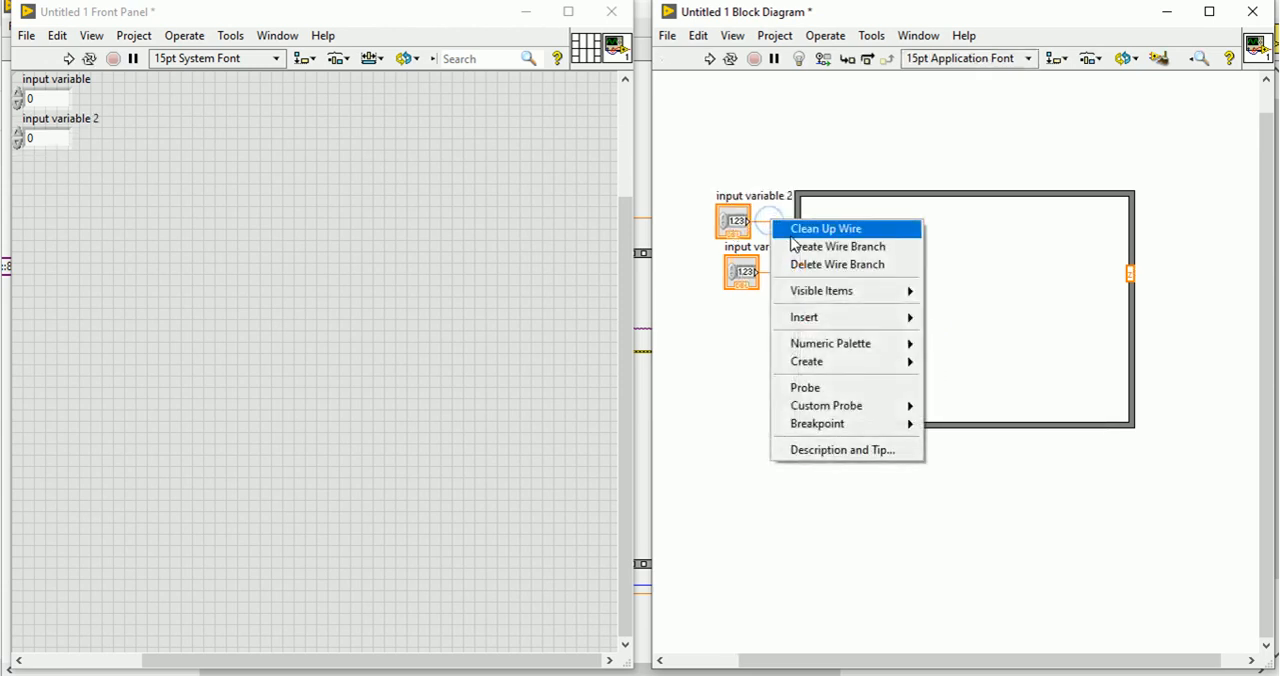
{"action": "left_click", "coordinate": [824, 228]}
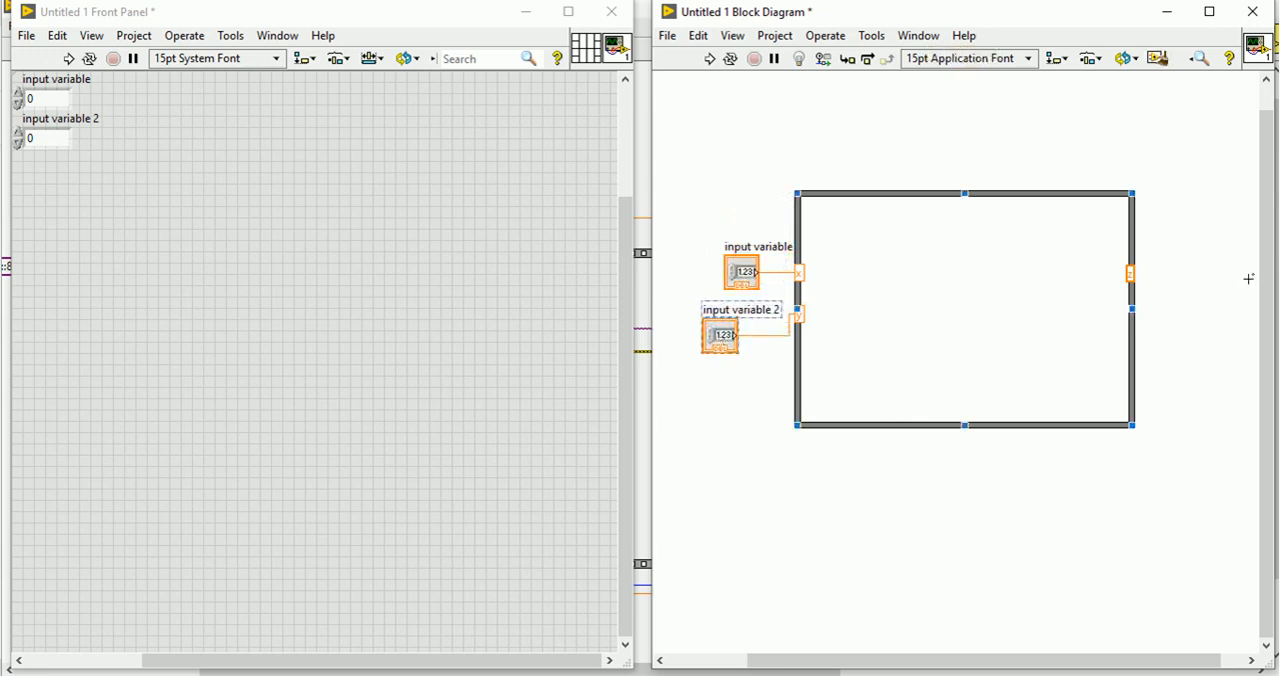
Create an output variable indicator wired to the node's output terminal.
{"action": "right_click", "coordinate": [1130, 276]}
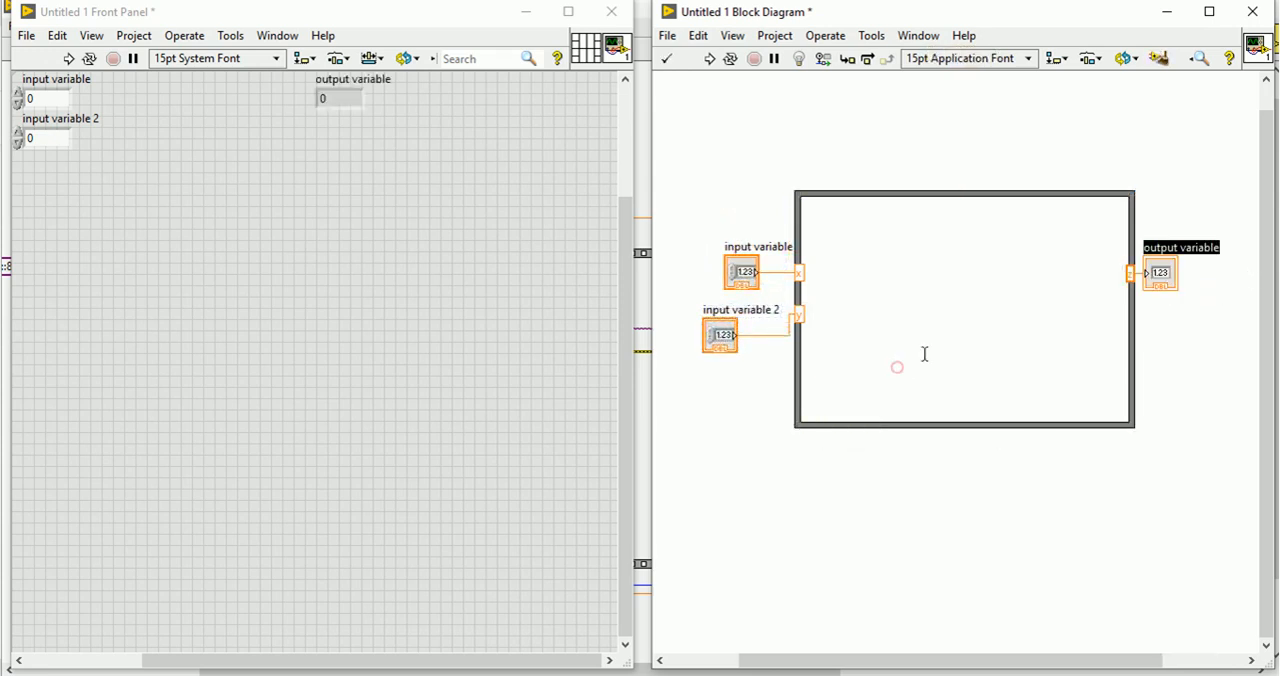
{"action": "mouse_move", "coordinate": [828, 220]}
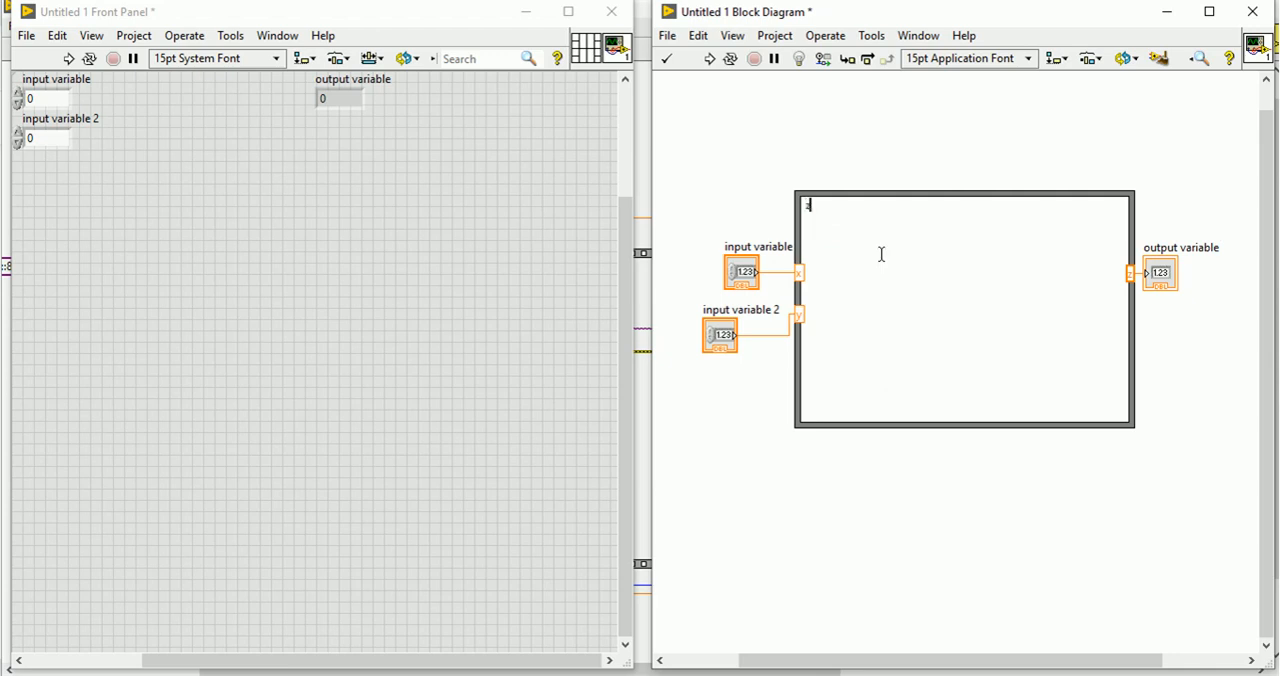
Enter the formula z=x+y in the node and set input variable to 4 on the front panel.
{"action": "type", "text": "z=x"}
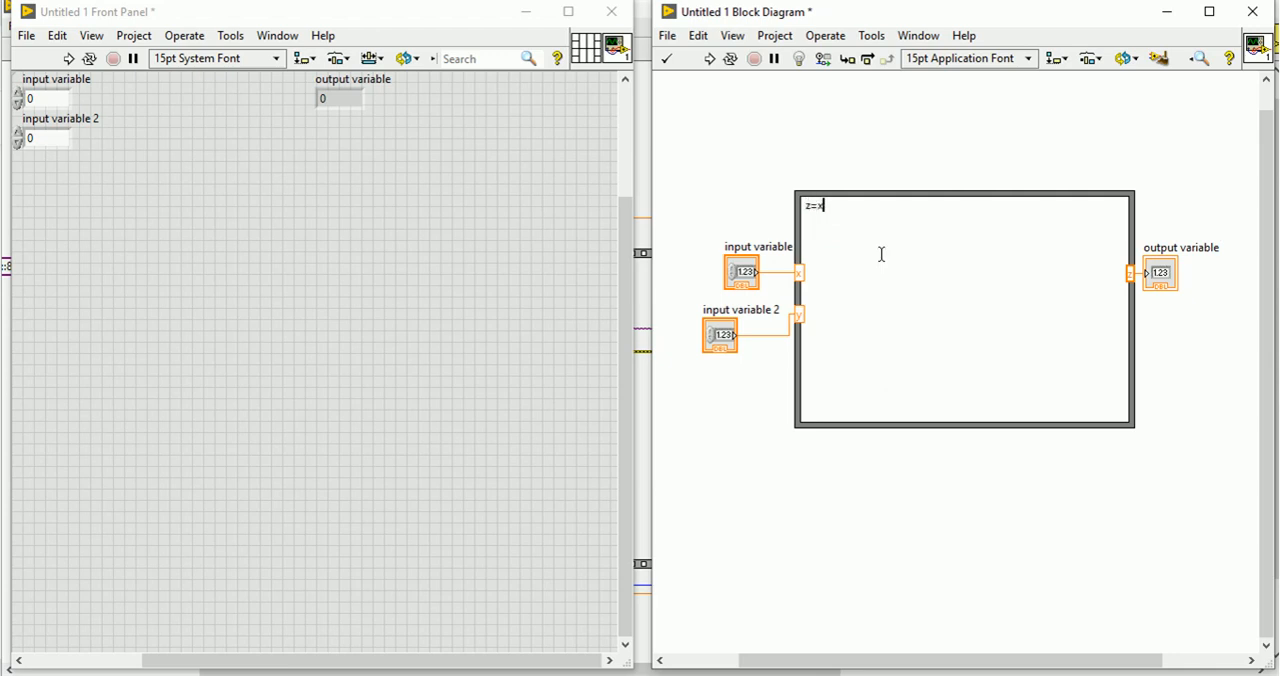
{"action": "type", "text": "+"}
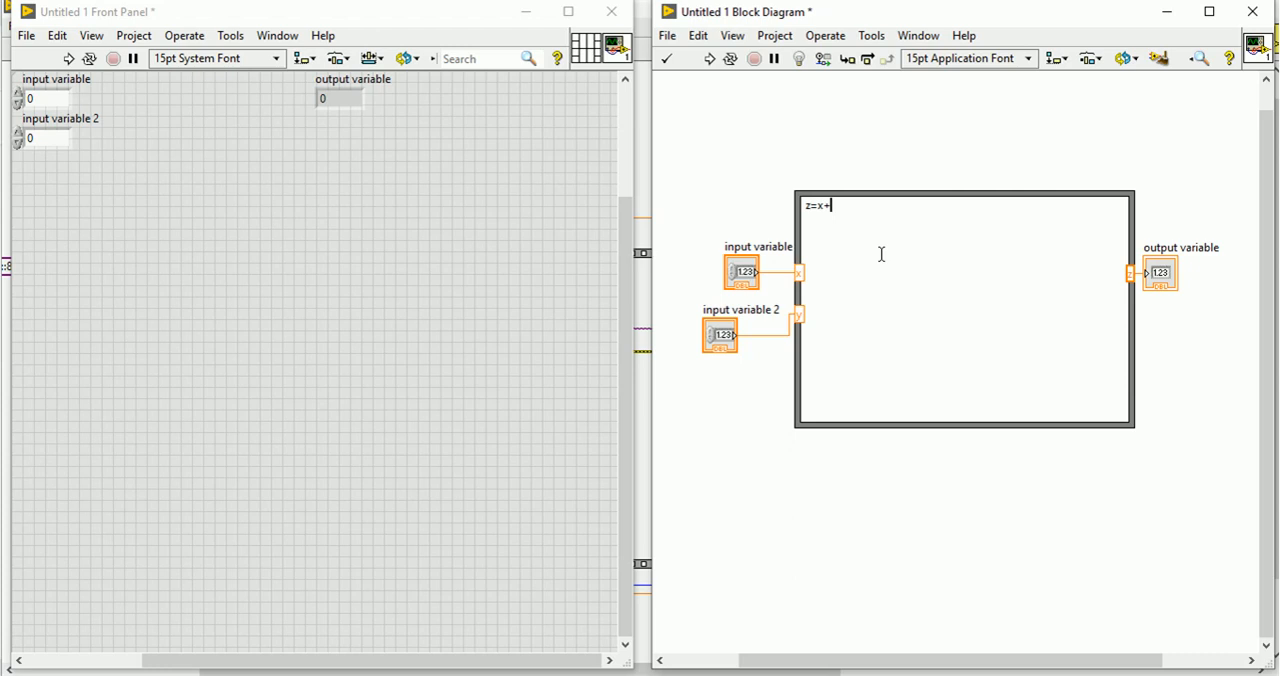
{"action": "type", "text": "y"}
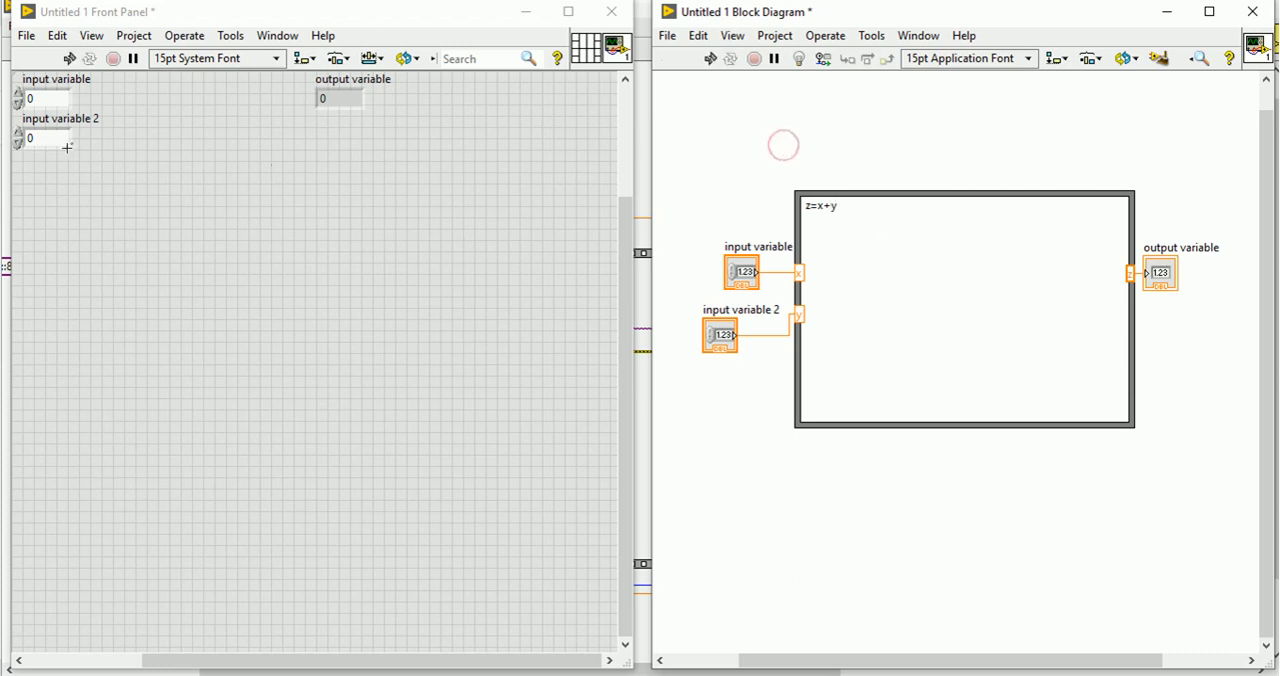
{"action": "left_click", "coordinate": [44, 98]}
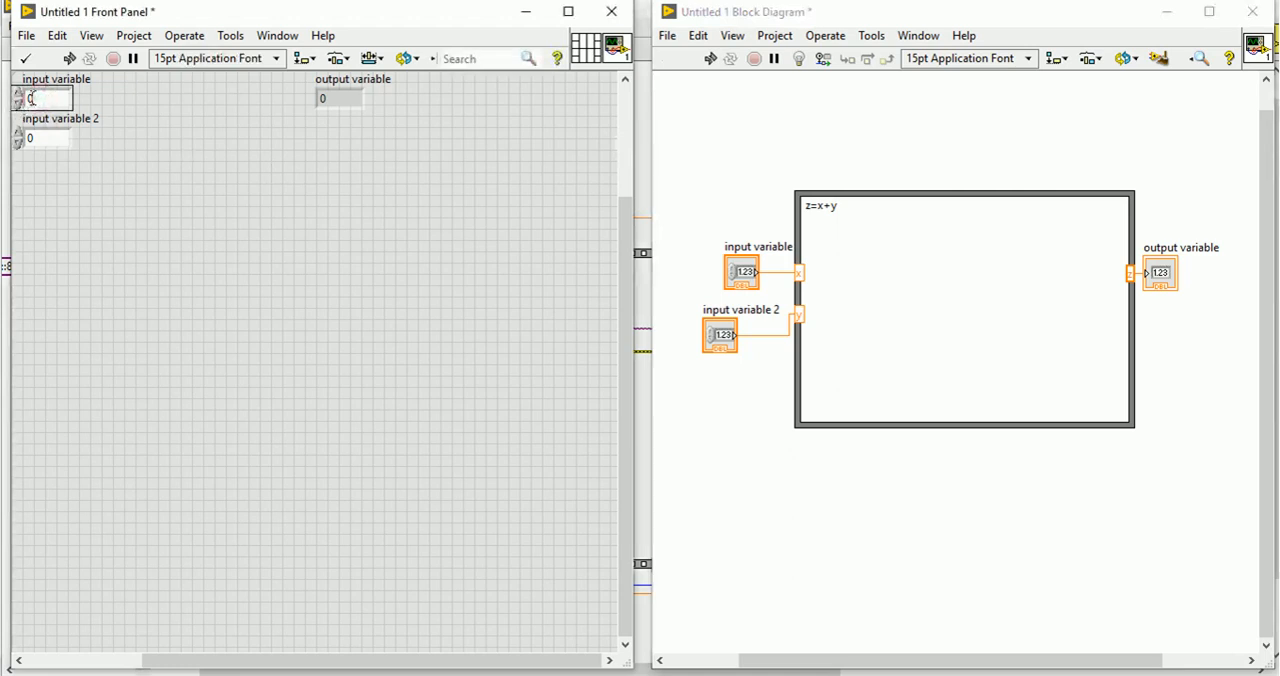
{"action": "type", "text": "4"}
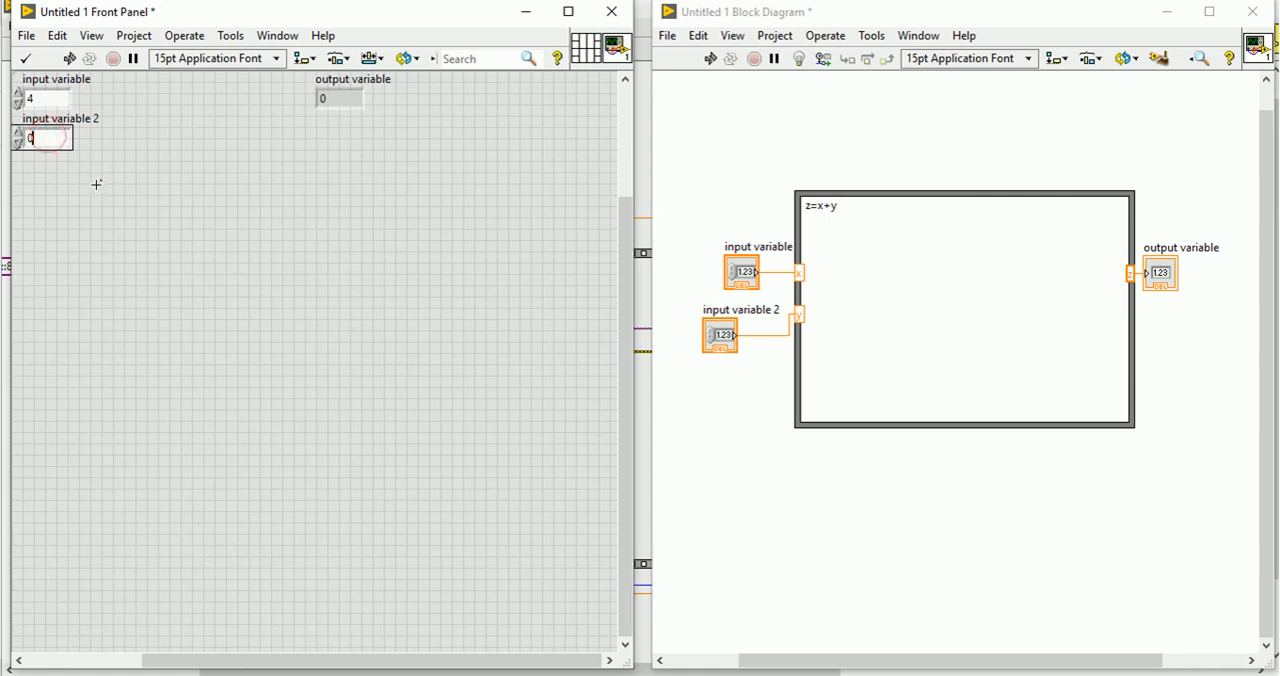
Set input variable 2 to 5 and run, revealing the missing-semicolon error.
{"action": "type", "text": "5"}
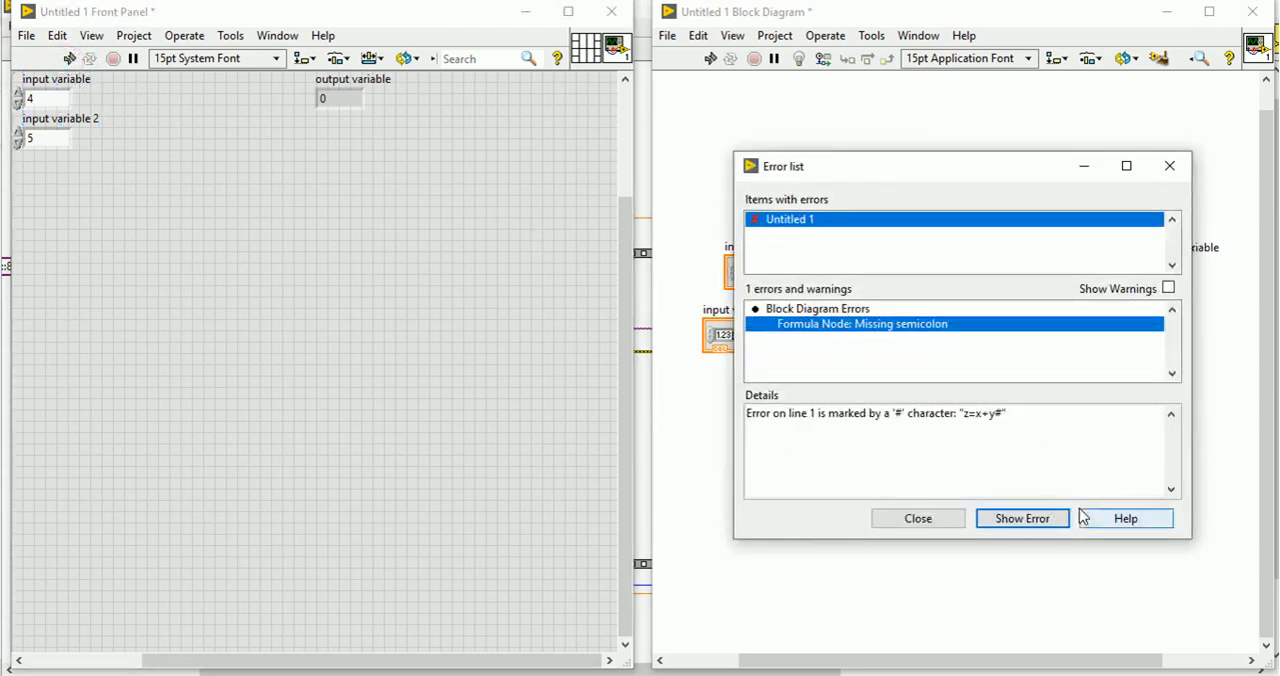
Dismiss the error list and run the corrected VI so output variable reads 9.
{"action": "left_click", "coordinate": [1020, 518]}
{"action": "type", "text": ";"}
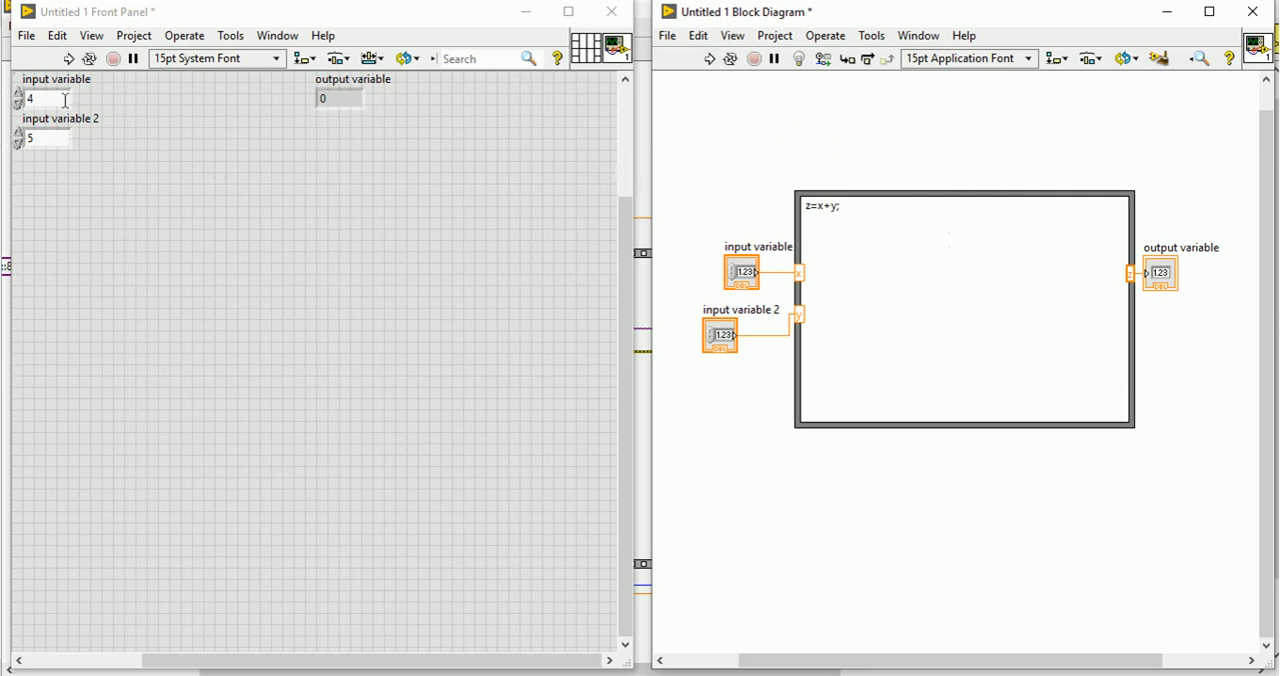
{"action": "left_click", "coordinate": [68, 58]}
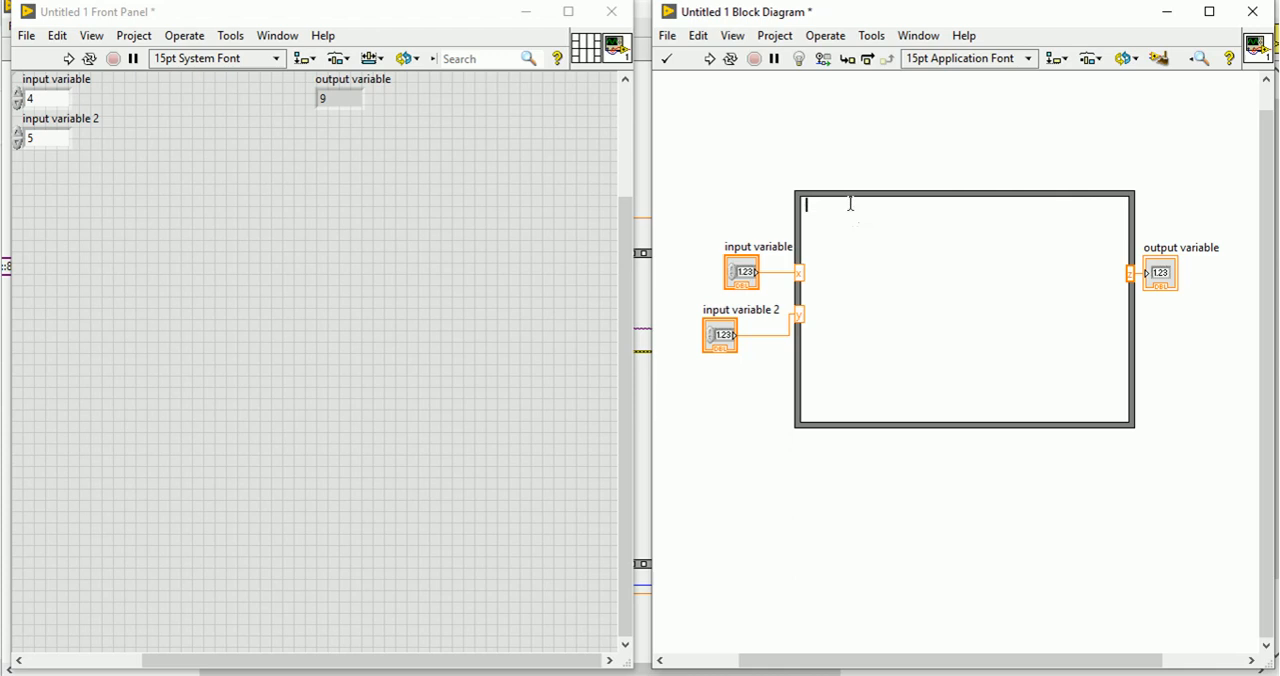
Write the formula if(x*y>=0) z=y/x; else z=y*x; inside the Formula Node.
{"action": "type", "text": "a"}
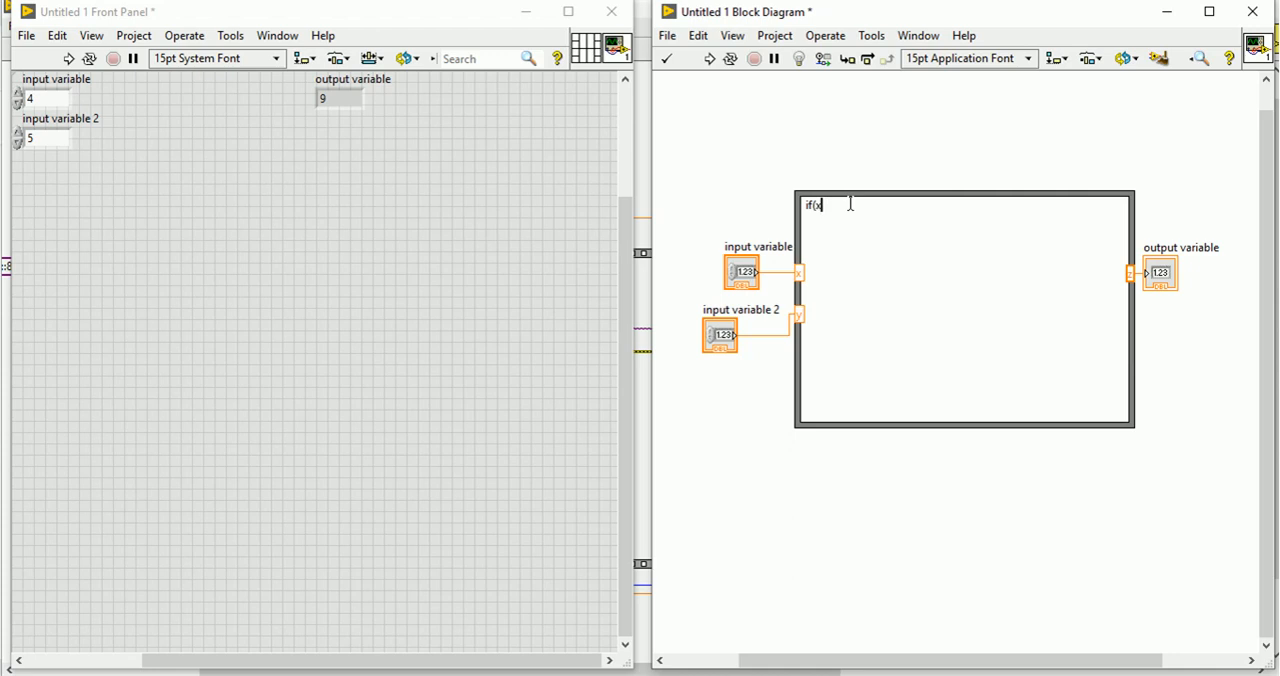
{"action": "type", "text": "*"}
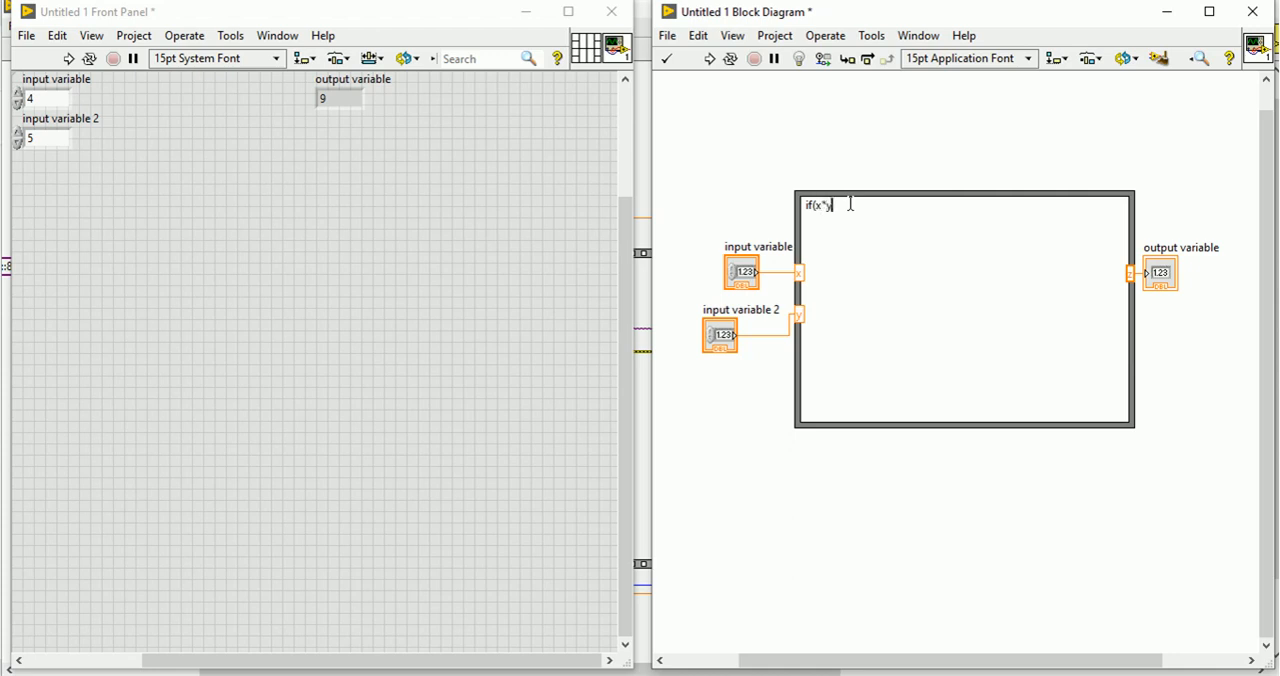
{"action": "type", "text": "y>"}
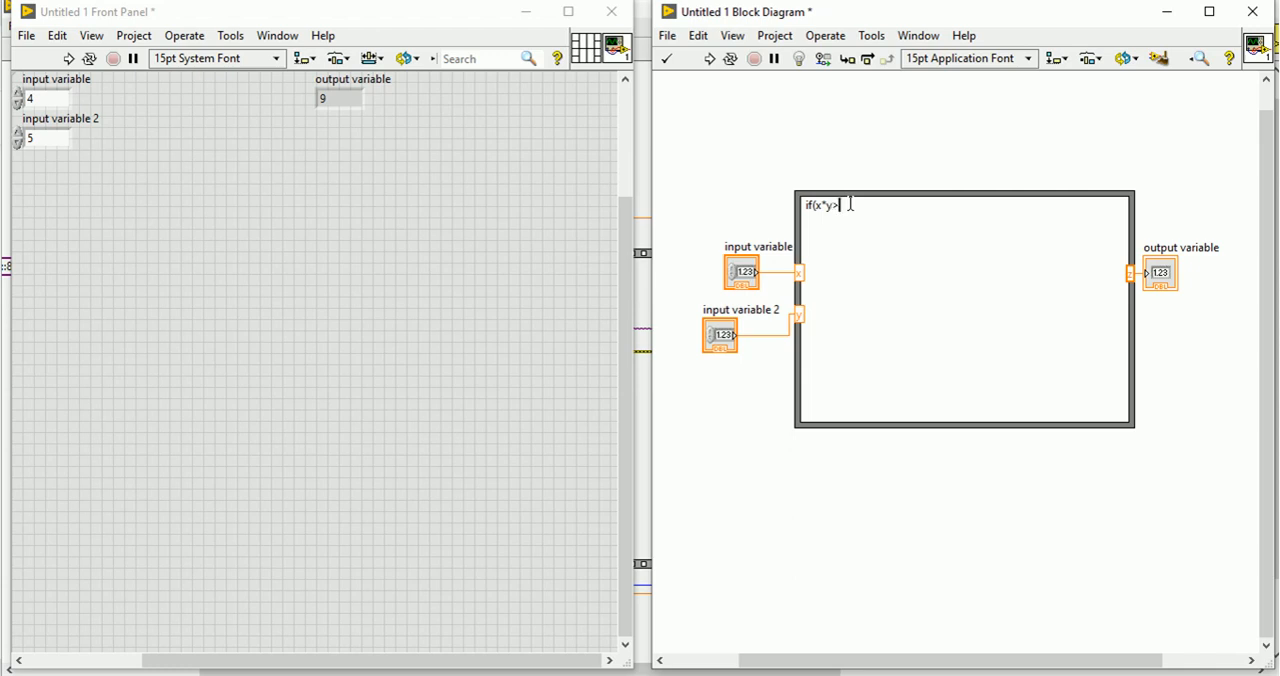
{"action": "type", "text": "="}
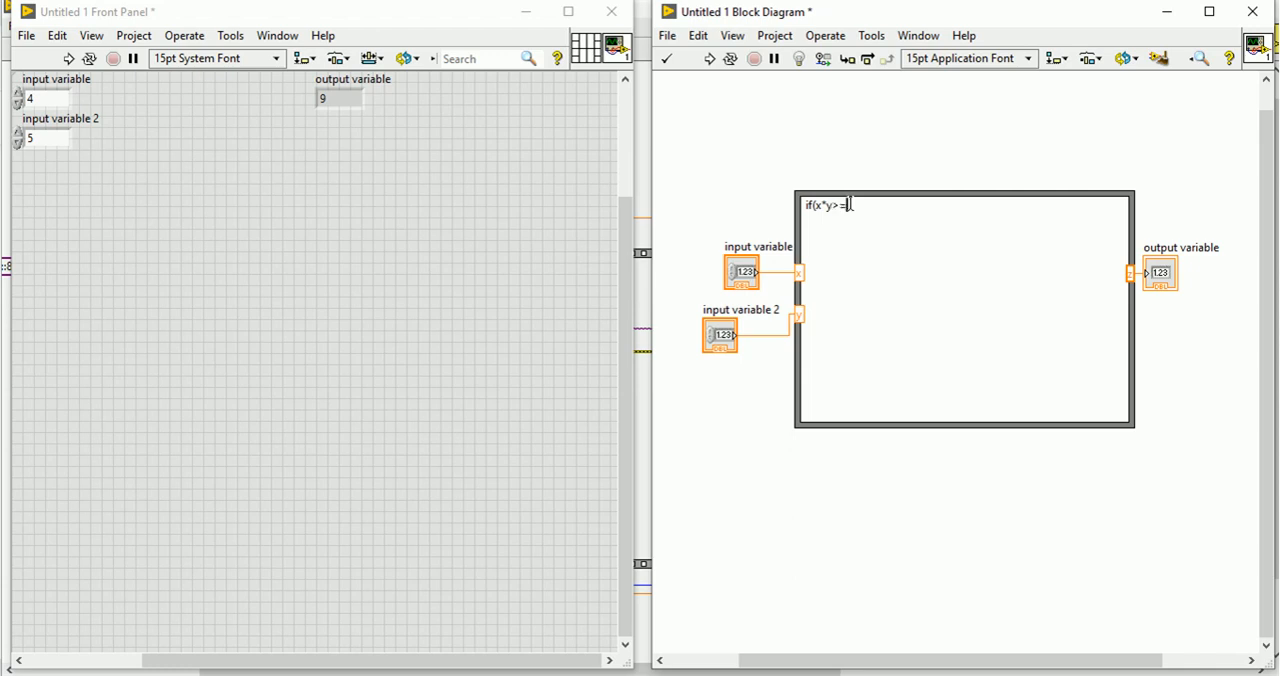
{"action": "type", "text": "0)"}
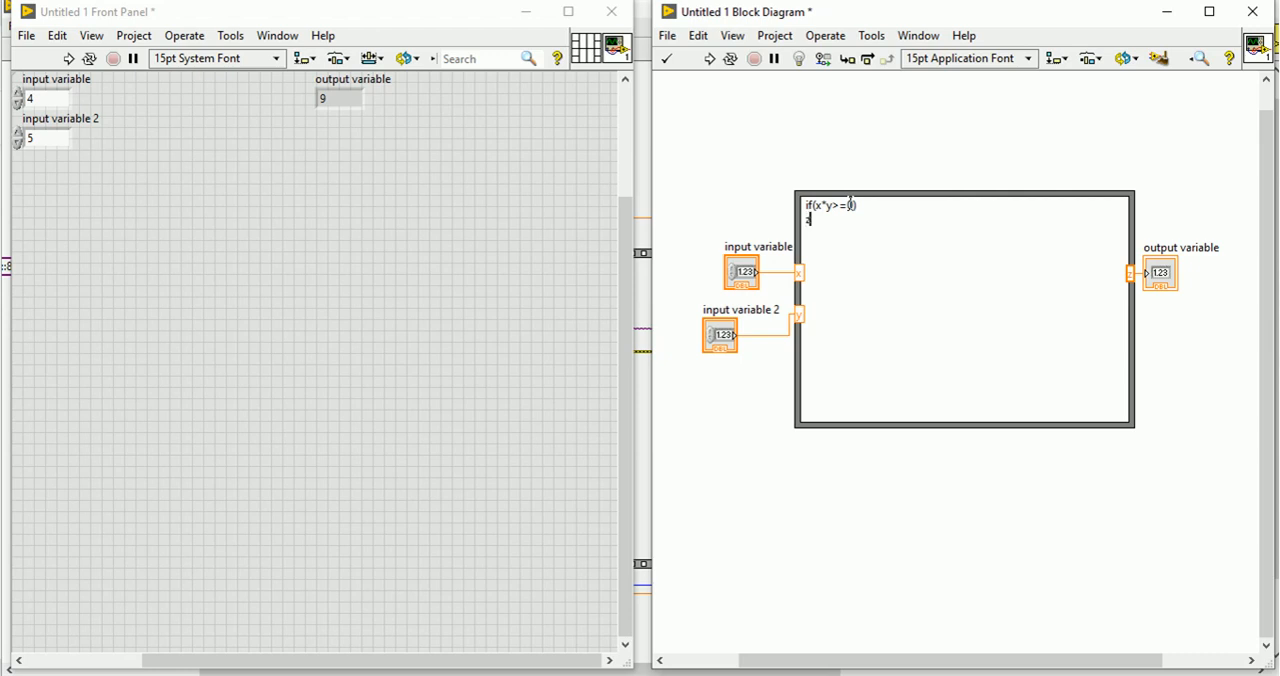
{"action": "type", "text": "z="}
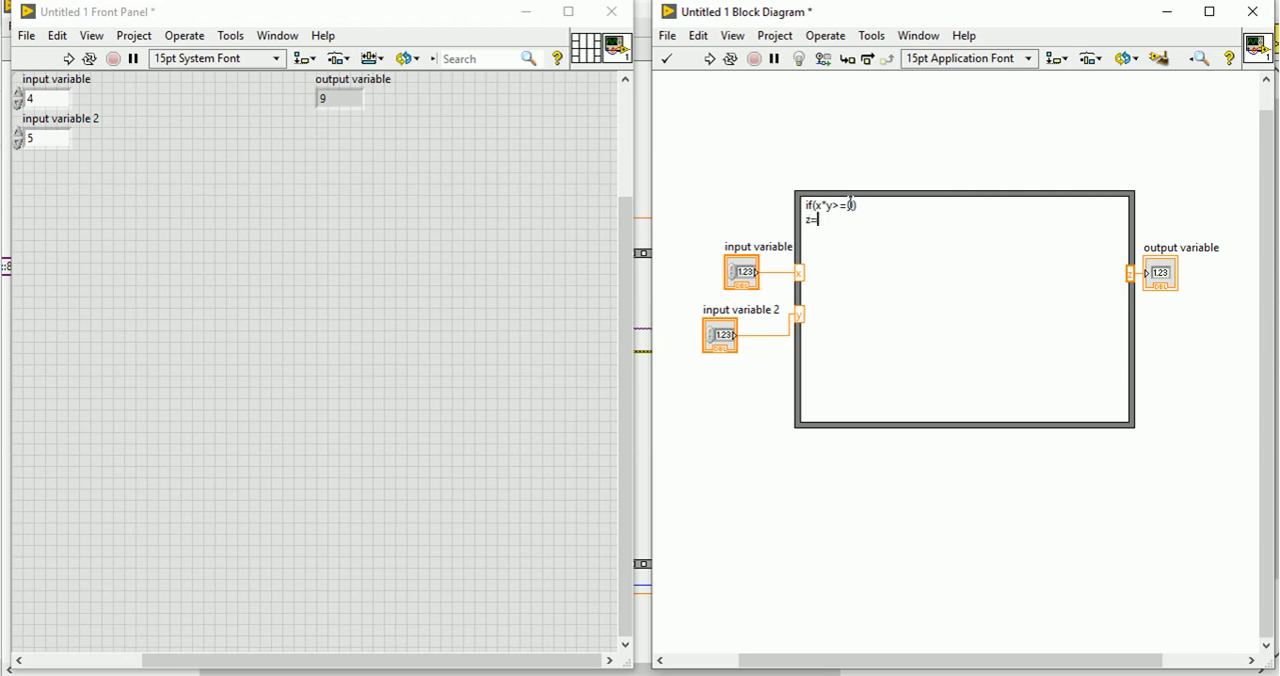
{"action": "type", "text": "y/x"}
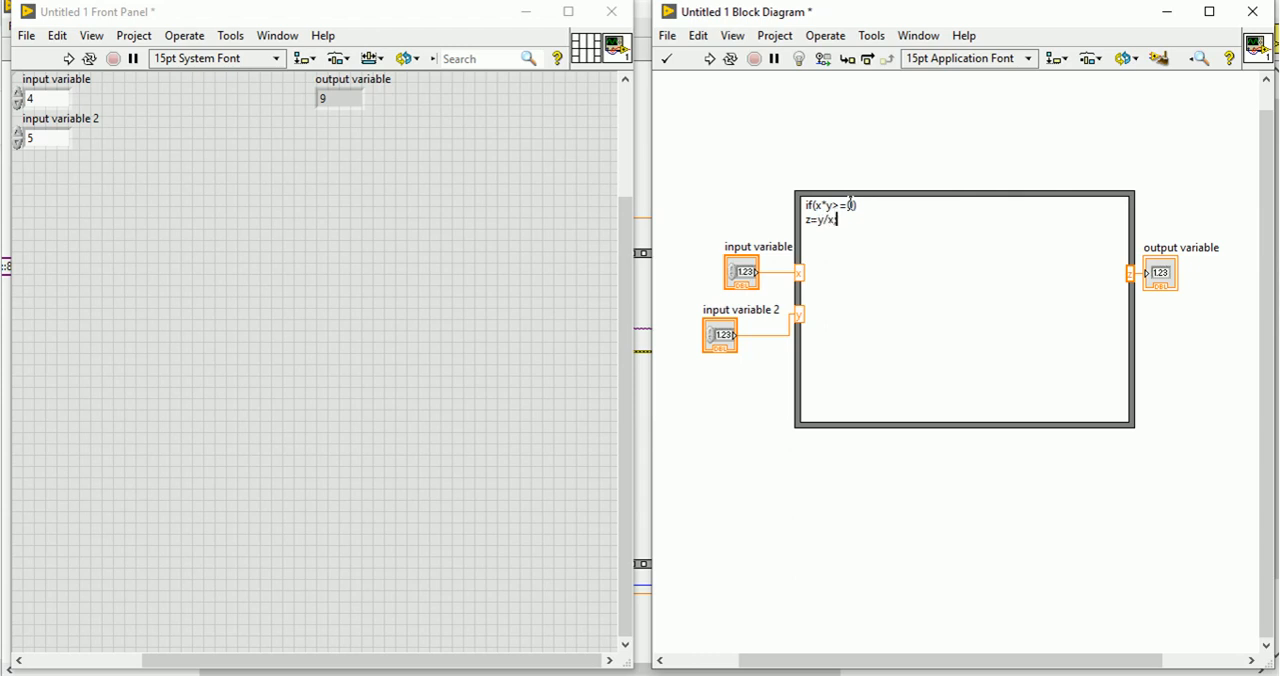
{"action": "type", "text": "else"}
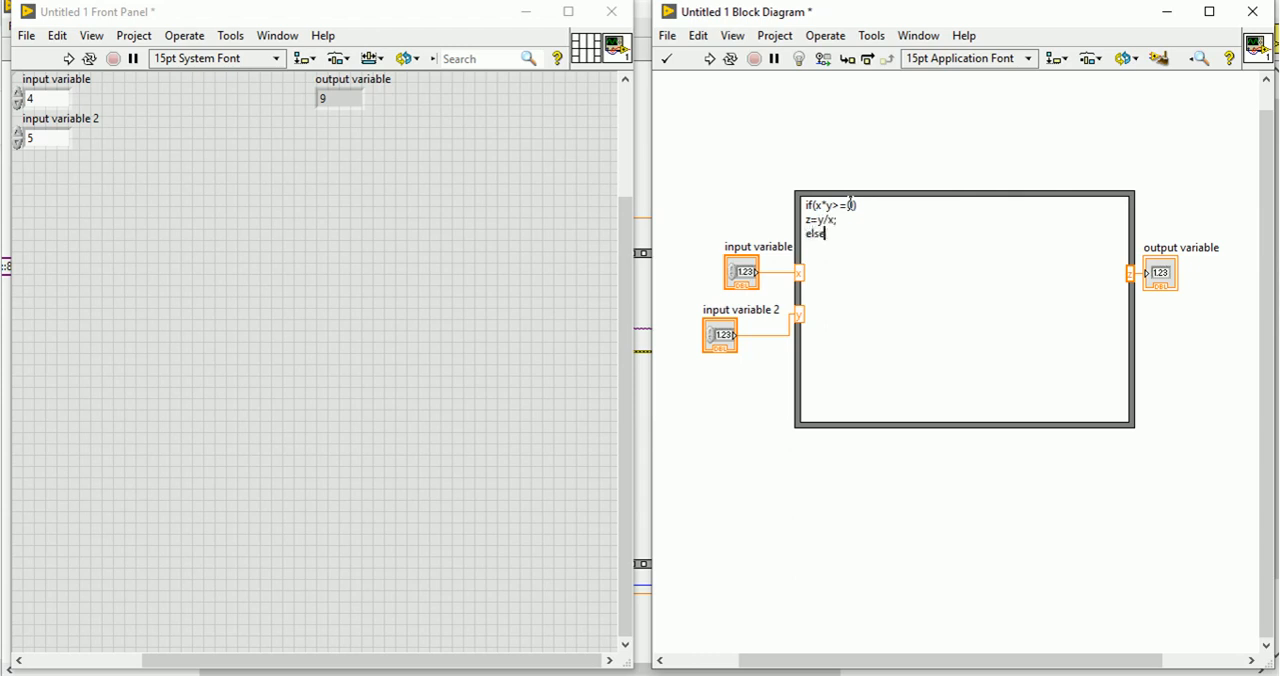
{"action": "type", "text": "z"}
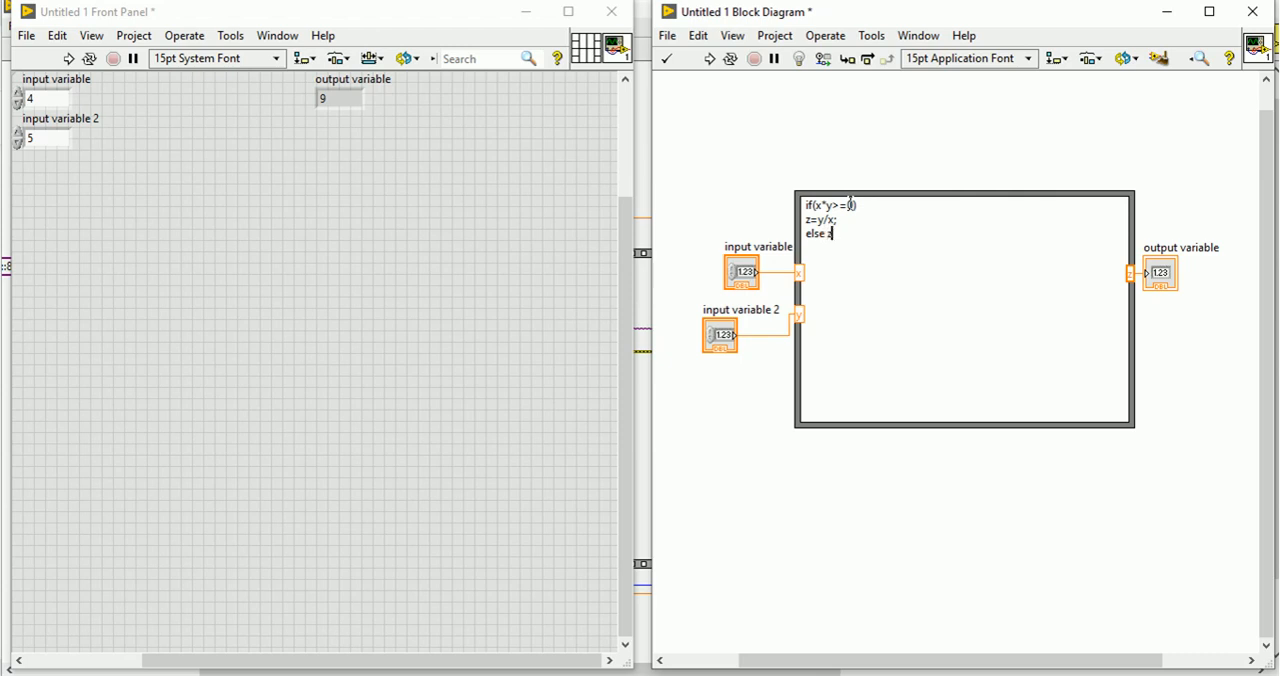
{"action": "type", "text": "=y"}
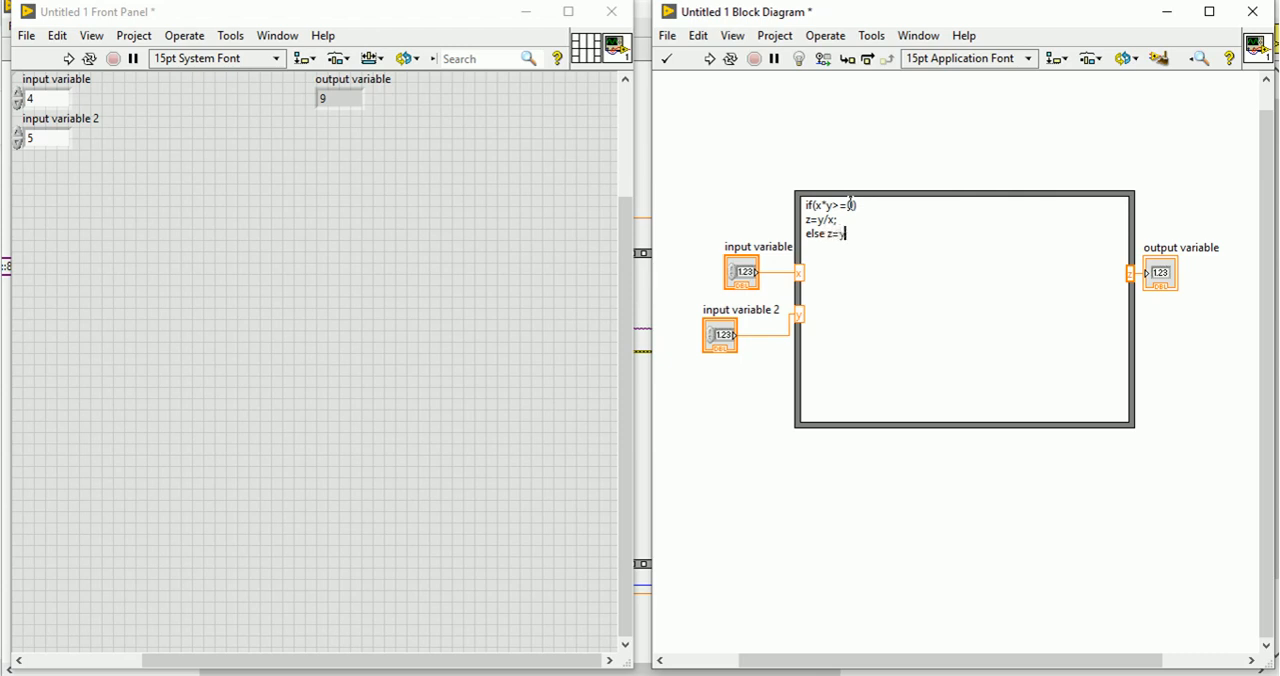
{"action": "type", "text": "*x;"}
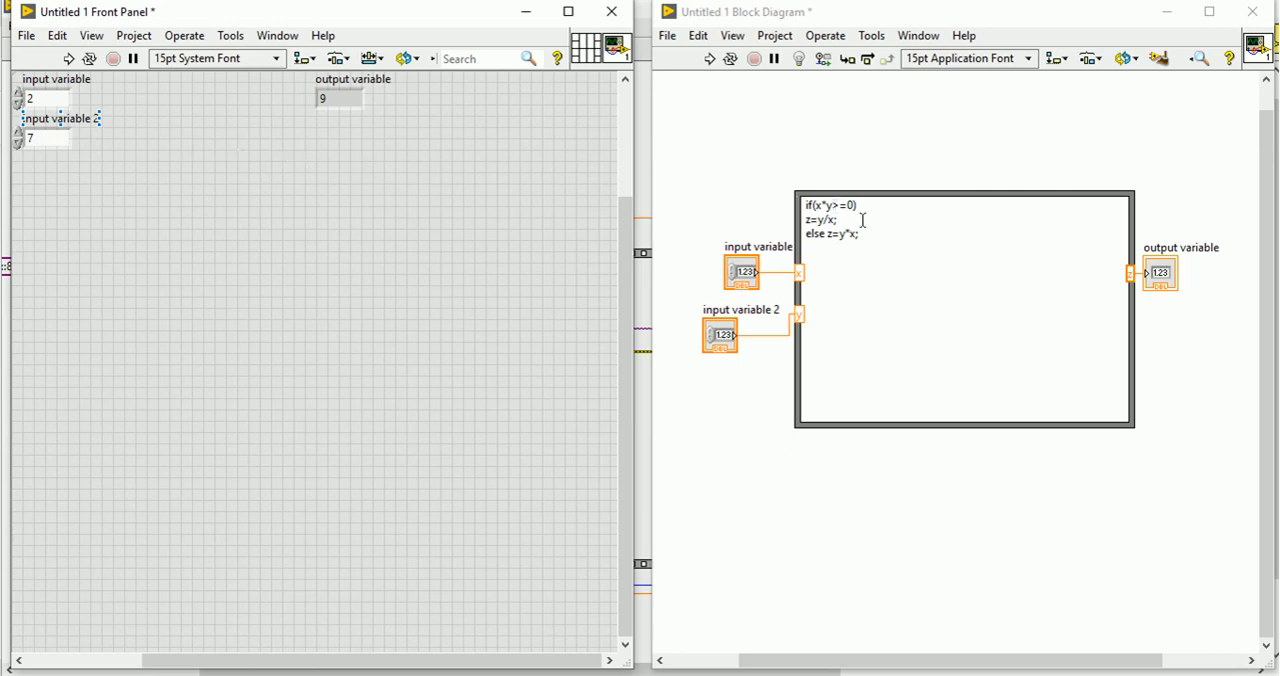
Run the VI with inputs 2 and 7 to get output 3.5, then begin entering -5.
{"action": "left_click", "coordinate": [36, 98]}
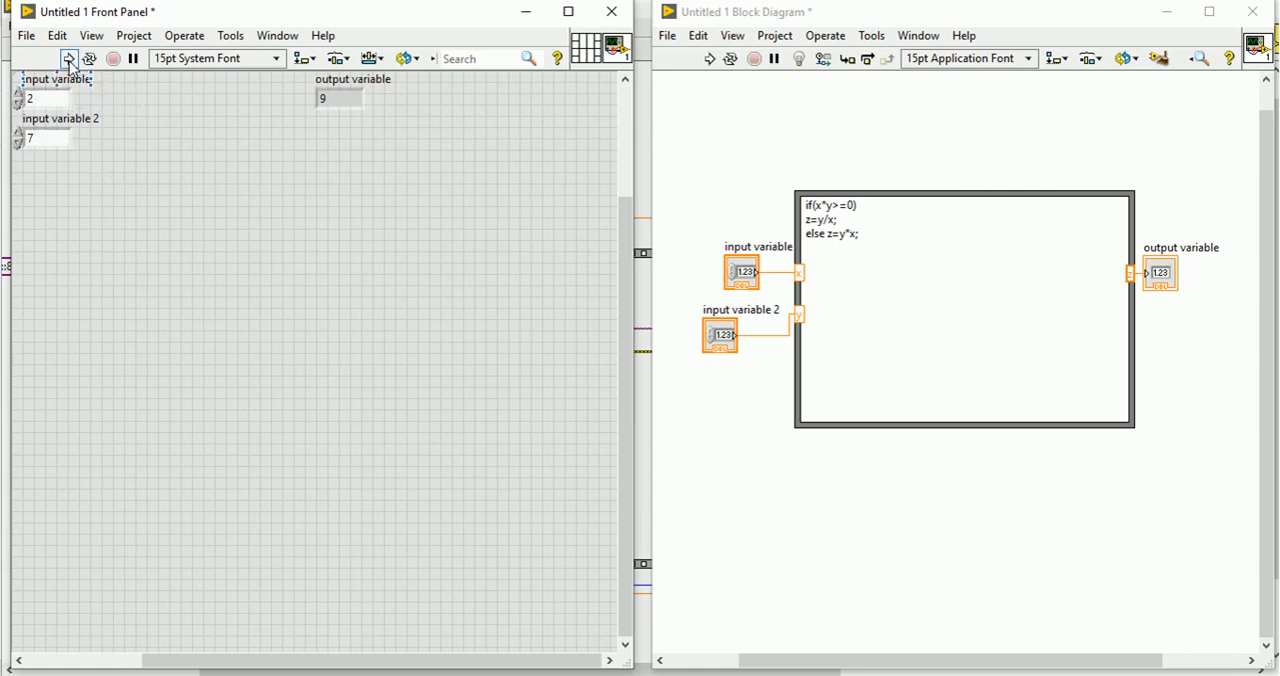
{"action": "left_click", "coordinate": [68, 58]}
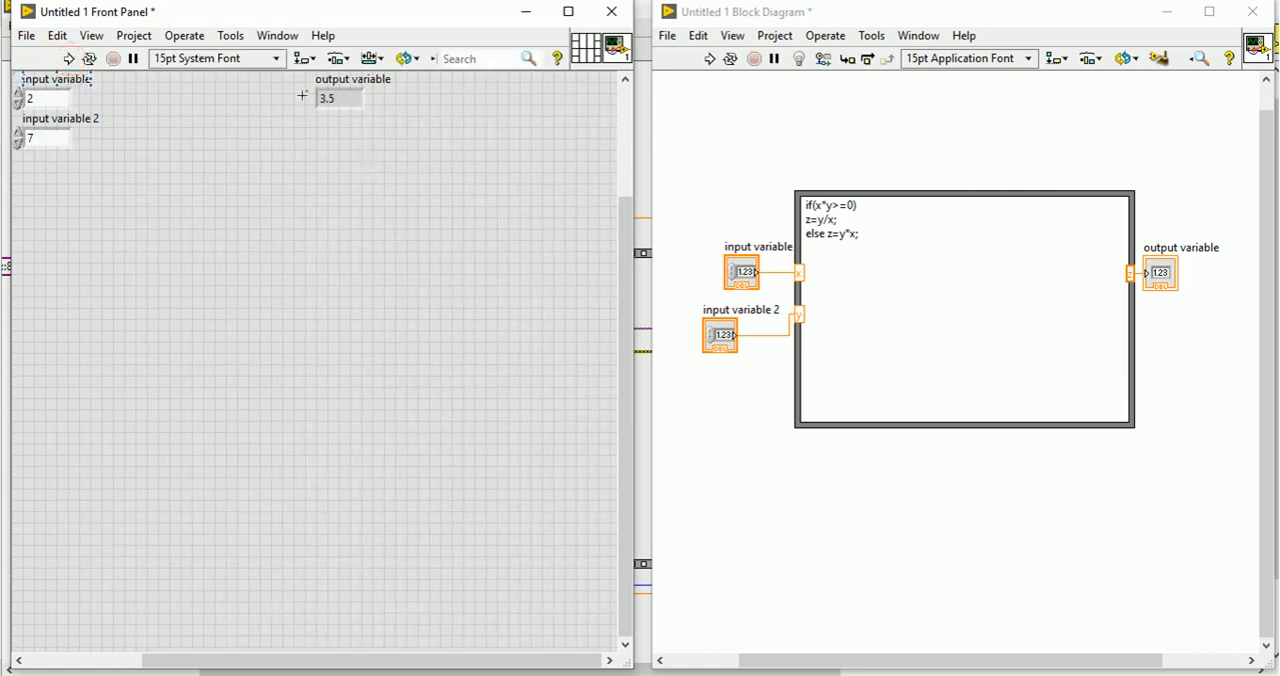
{"action": "mouse_move", "coordinate": [448, 220]}
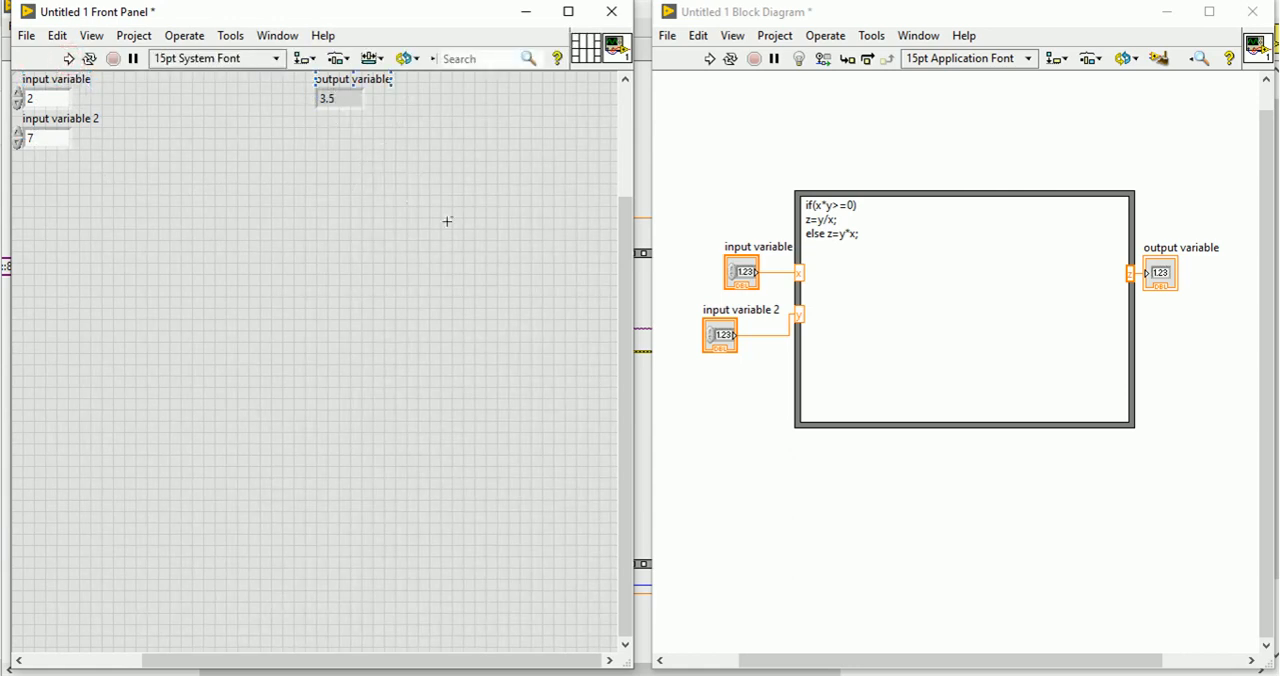
{"action": "mouse_move", "coordinate": [238, 210]}
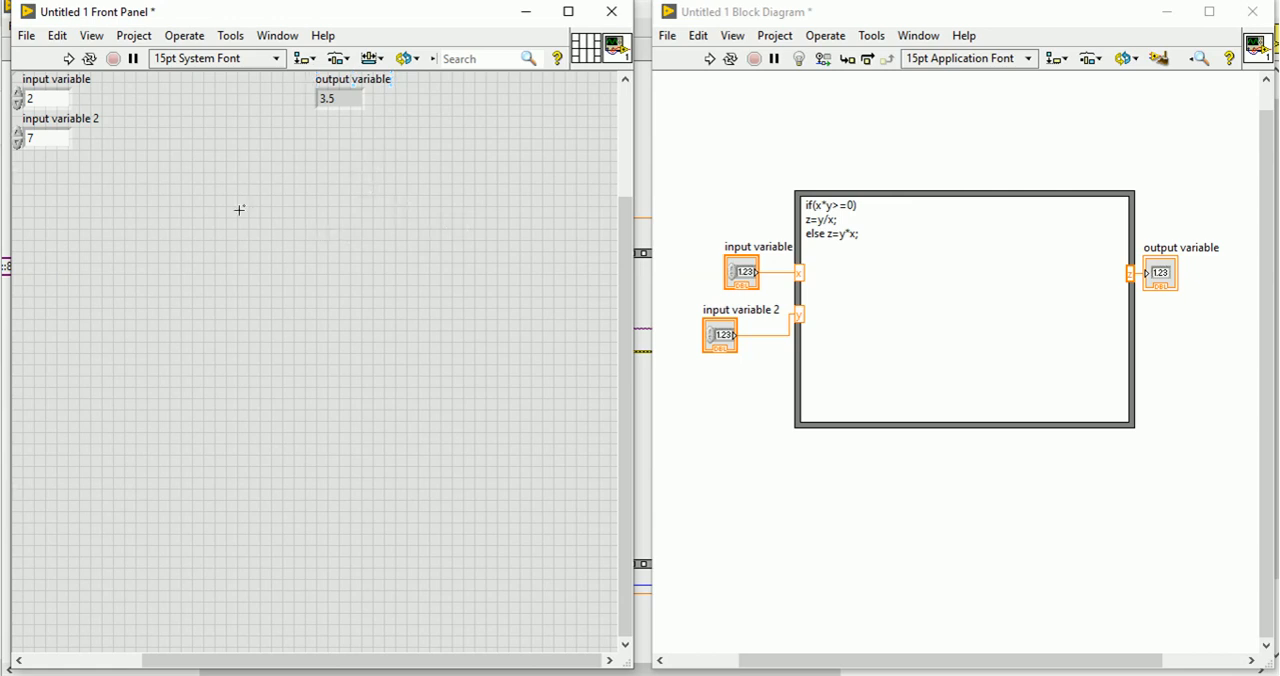
{"action": "left_click", "coordinate": [42, 98]}
{"action": "type", "text": "-5"}
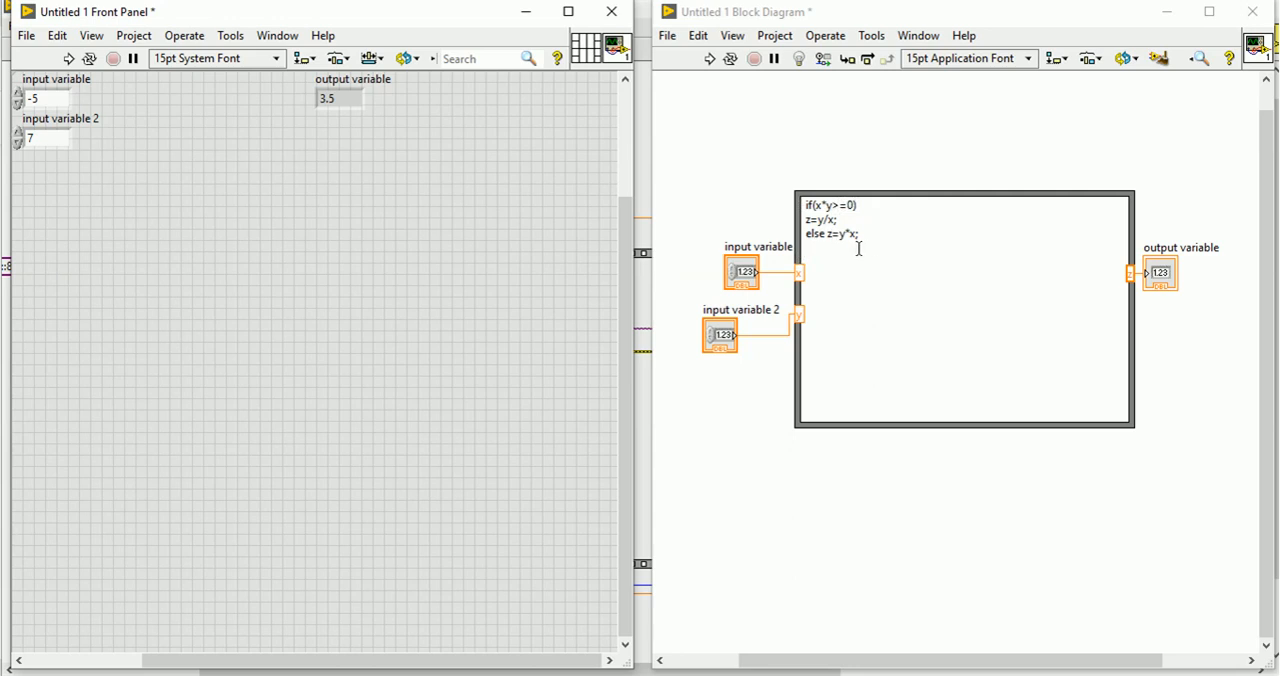
{"action": "mouse_move", "coordinate": [862, 242]}
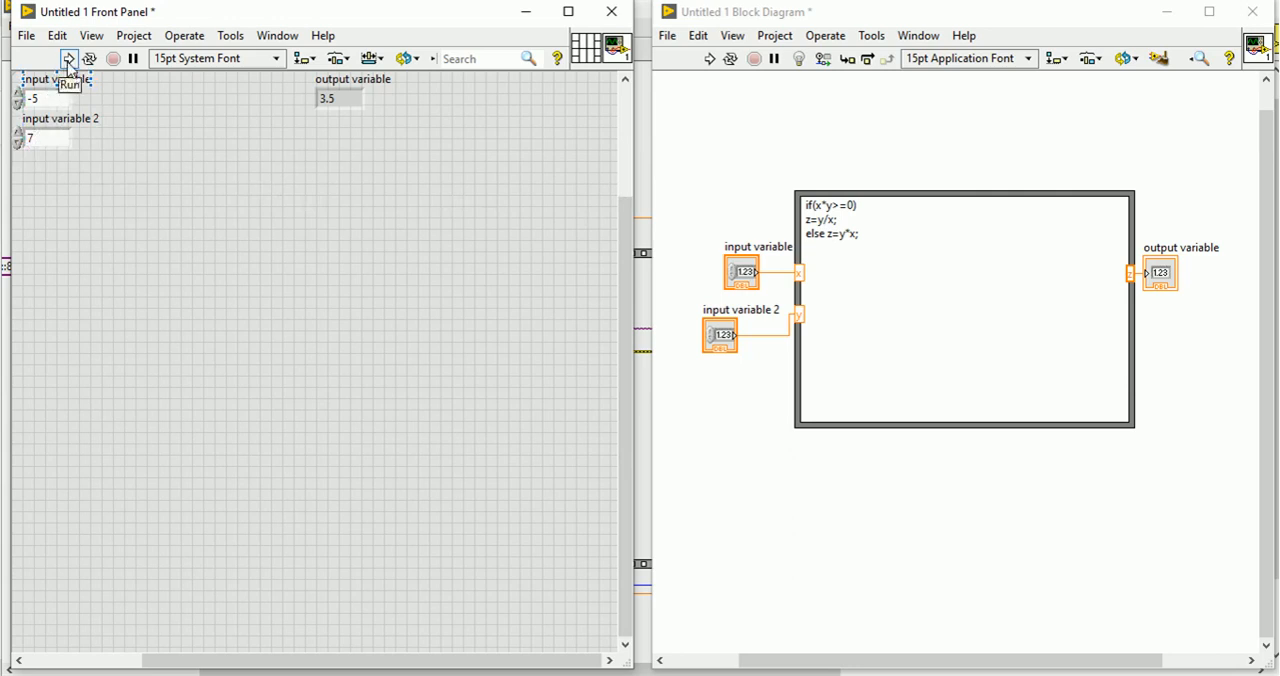
Run the VI with input -5 and 7 so the output variable reads -35.
{"action": "left_click", "coordinate": [68, 58]}
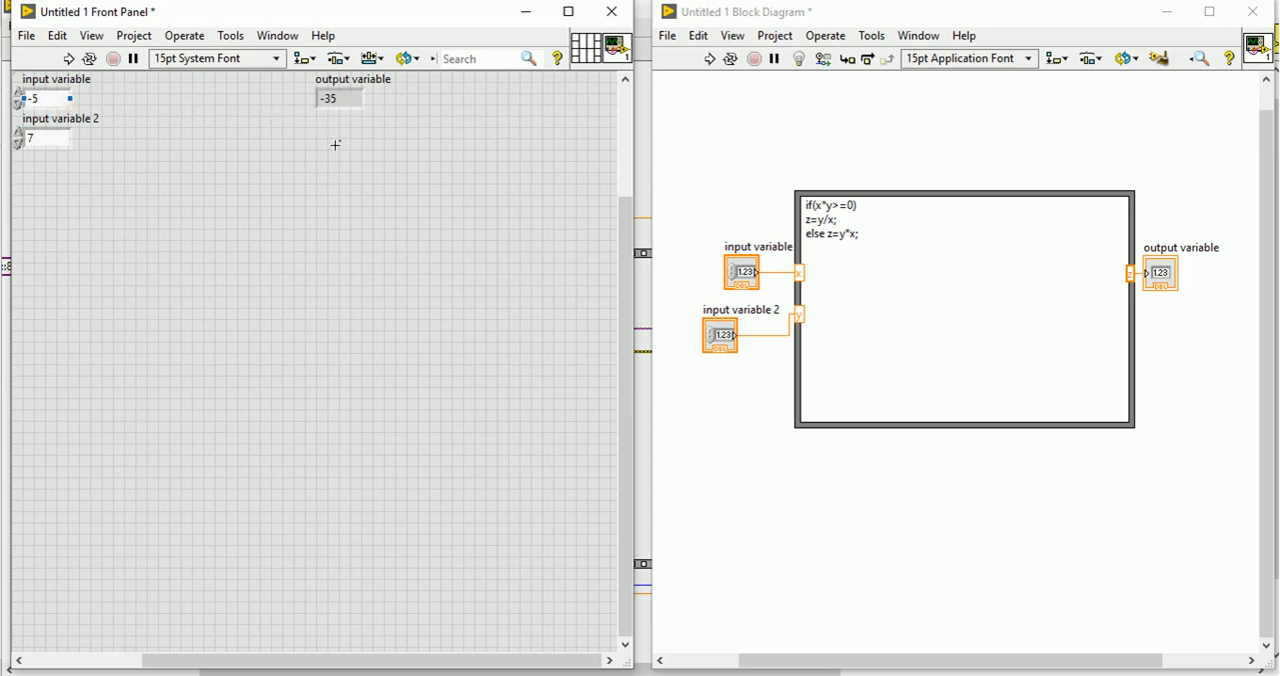
{"action": "mouse_move", "coordinate": [356, 148]}
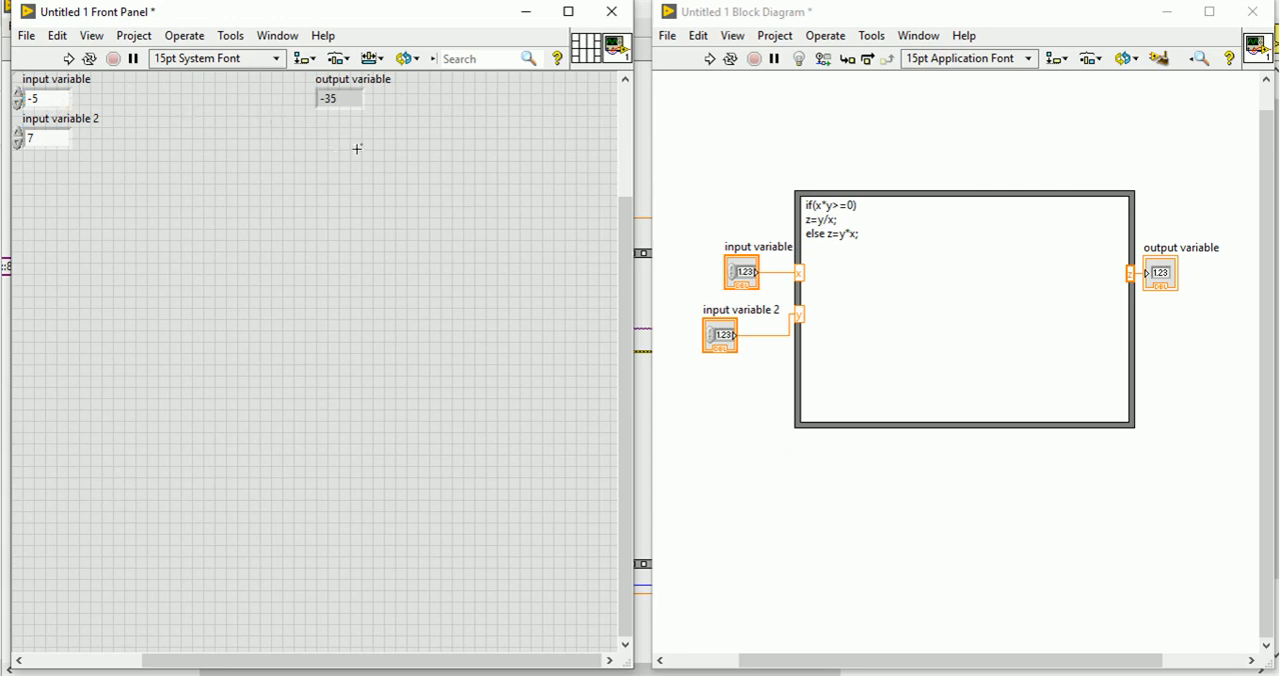
{"action": "mouse_move", "coordinate": [866, 240]}
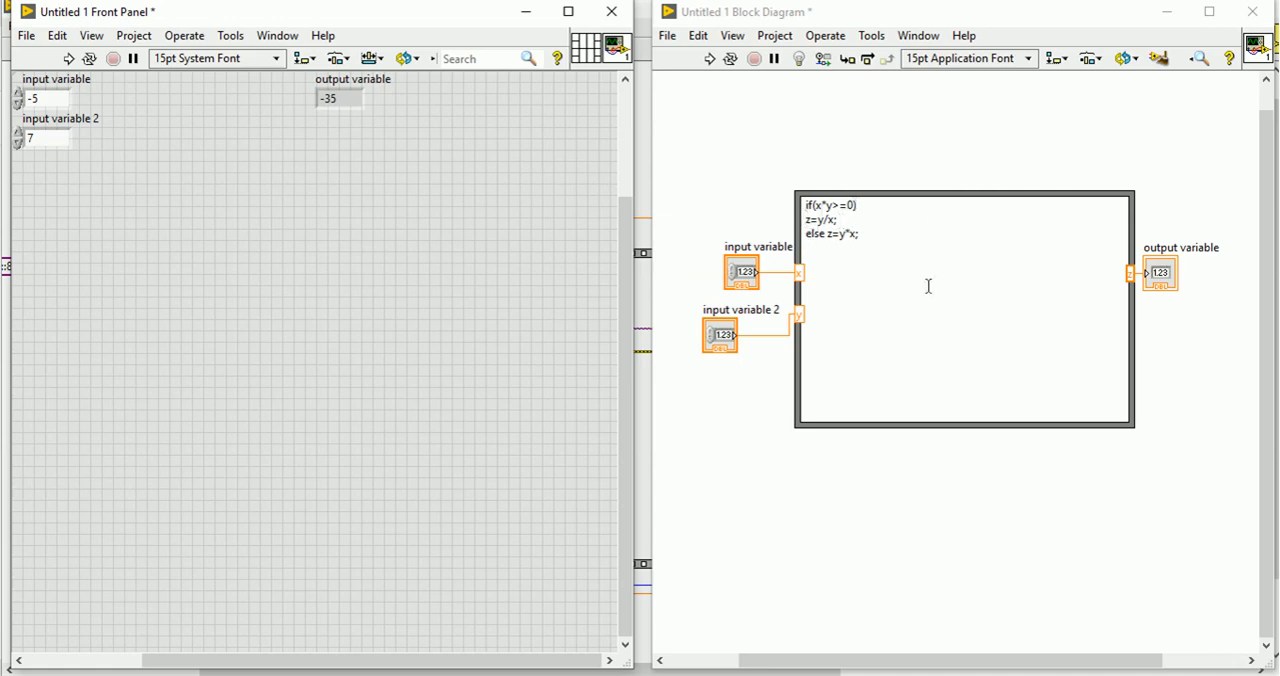
{"action": "mouse_move", "coordinate": [836, 300]}
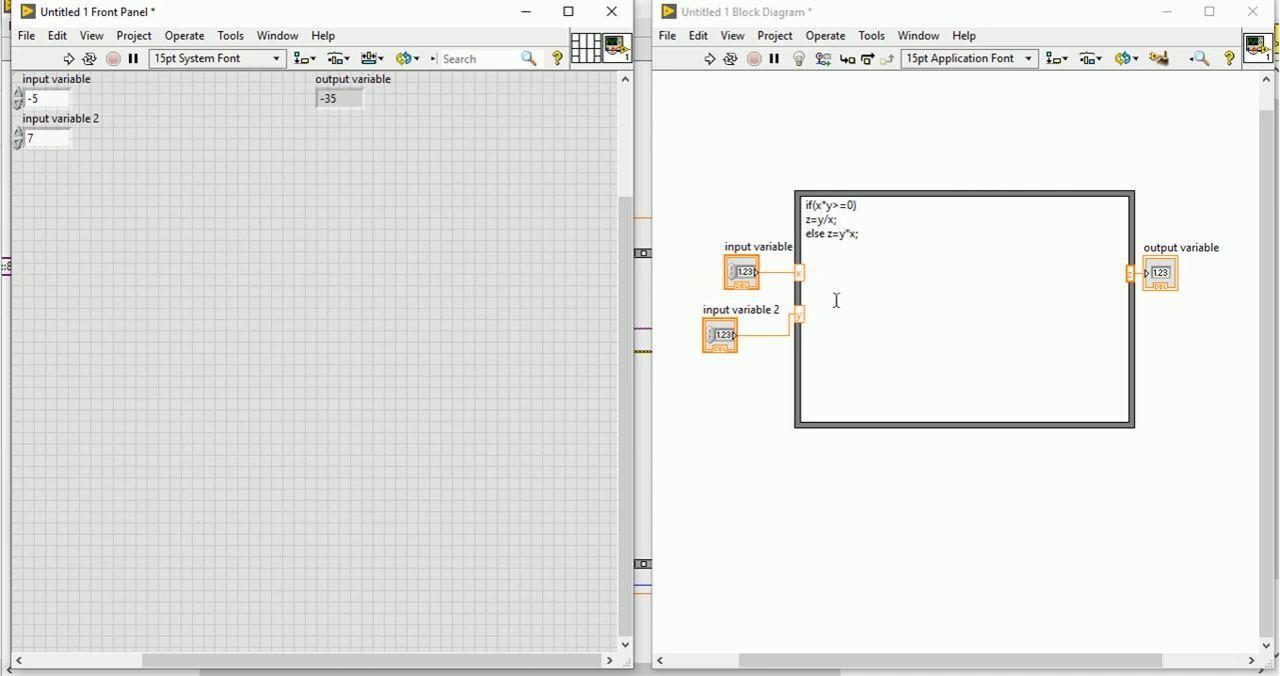
{"action": "mouse_move", "coordinate": [1164, 348]}
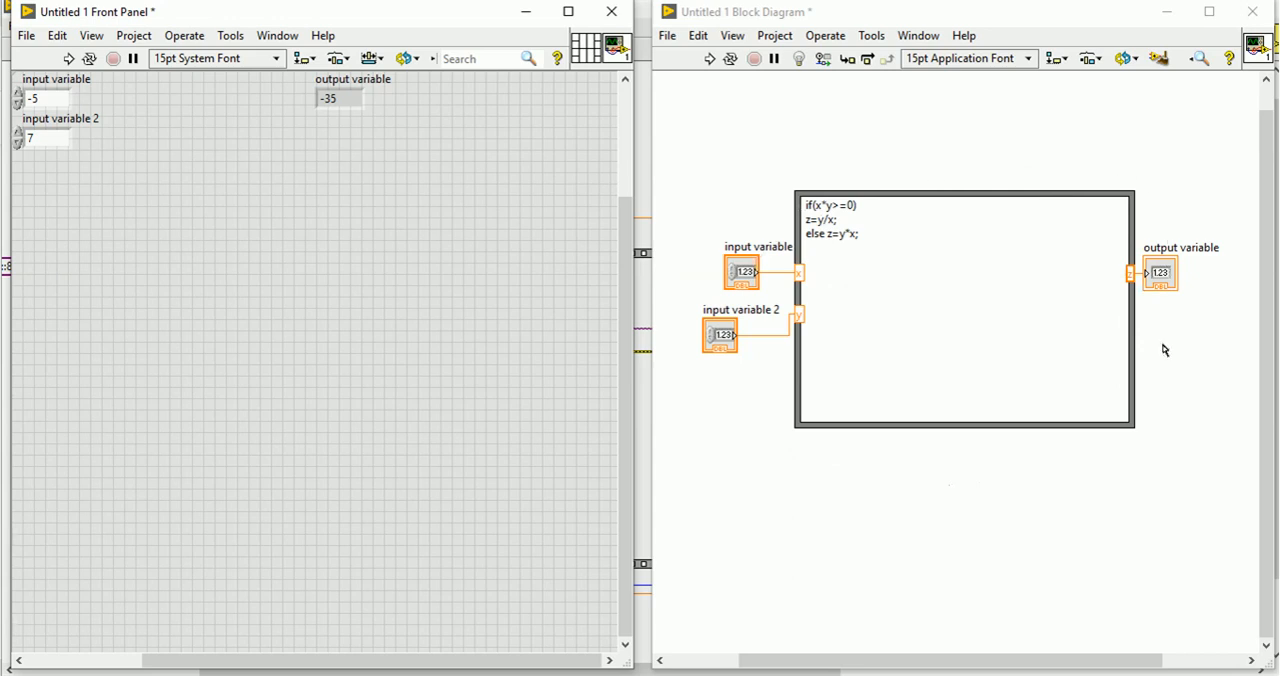
{"action": "mouse_move", "coordinate": [1014, 552]}
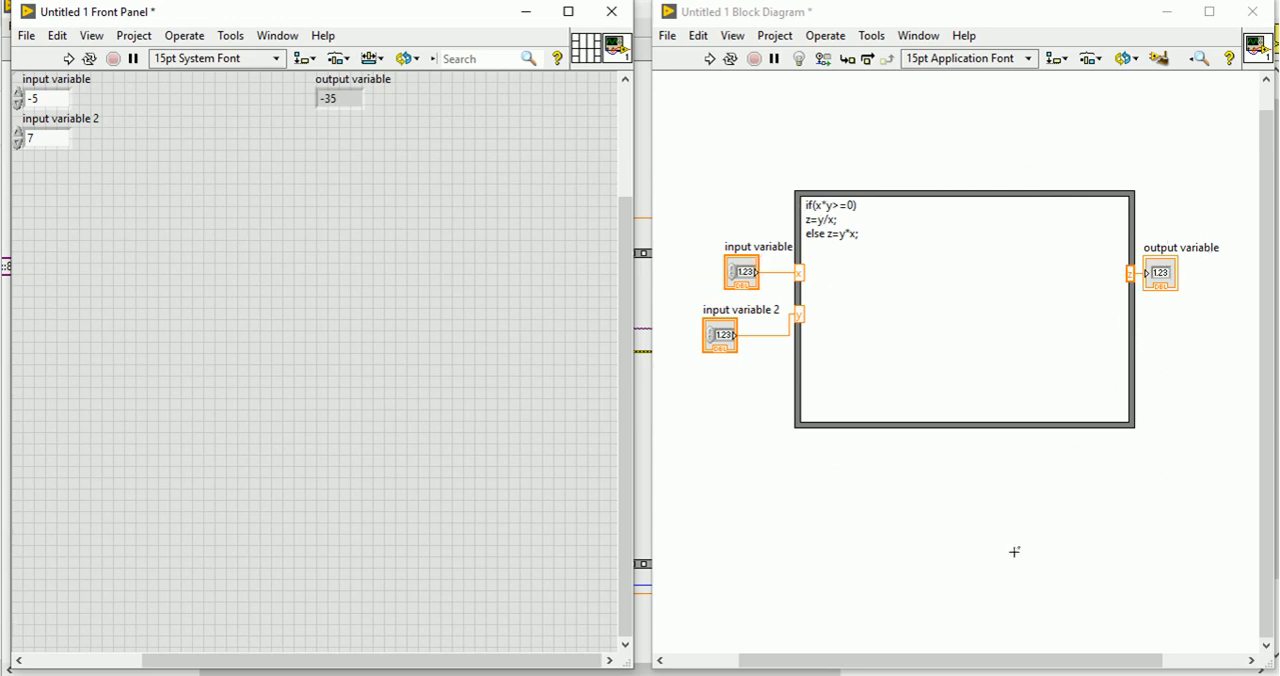
{"action": "mouse_move", "coordinate": [976, 540]}
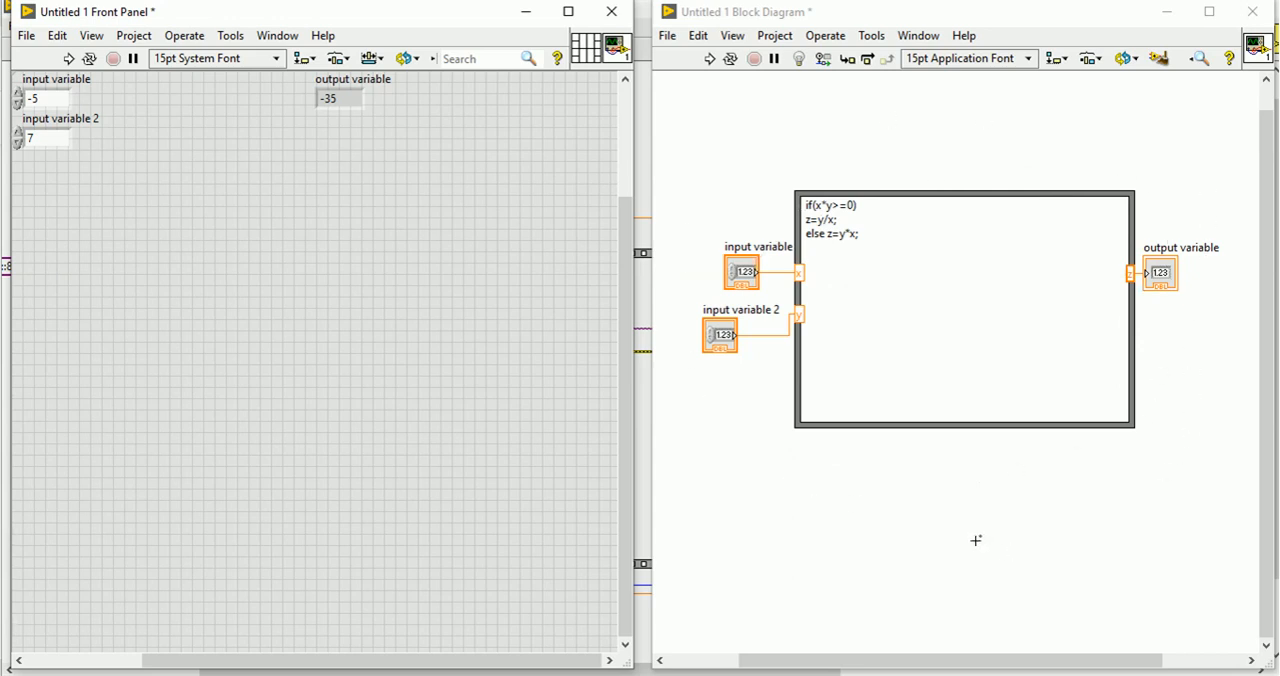